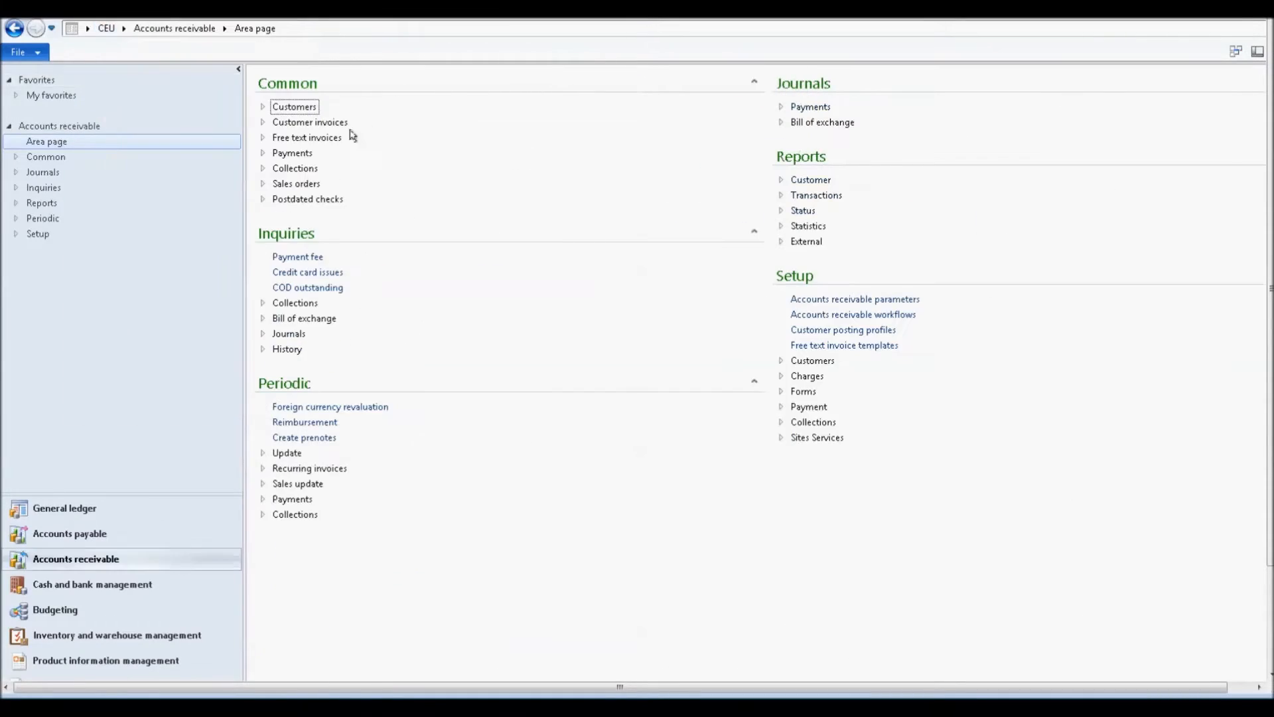
# List all sales orders and open sales order SO-101265 to view its lines.
pyautogui.click(296, 183)
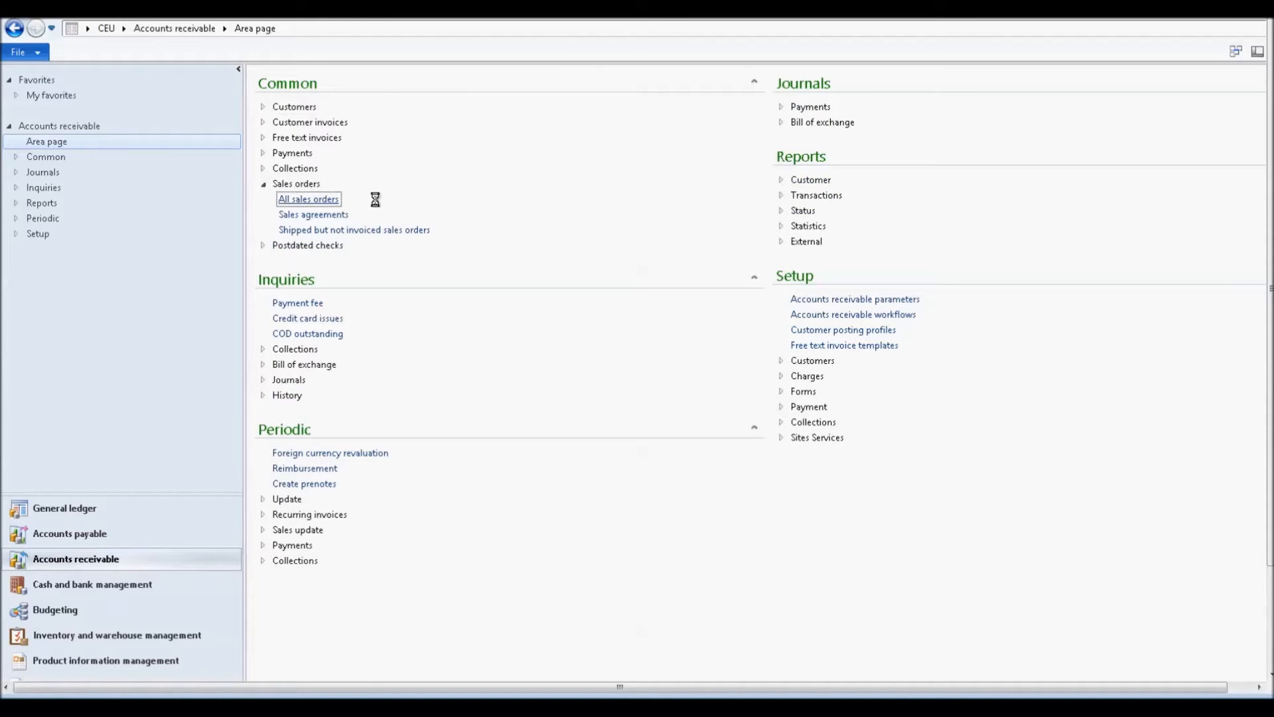
pyautogui.click(308, 199)
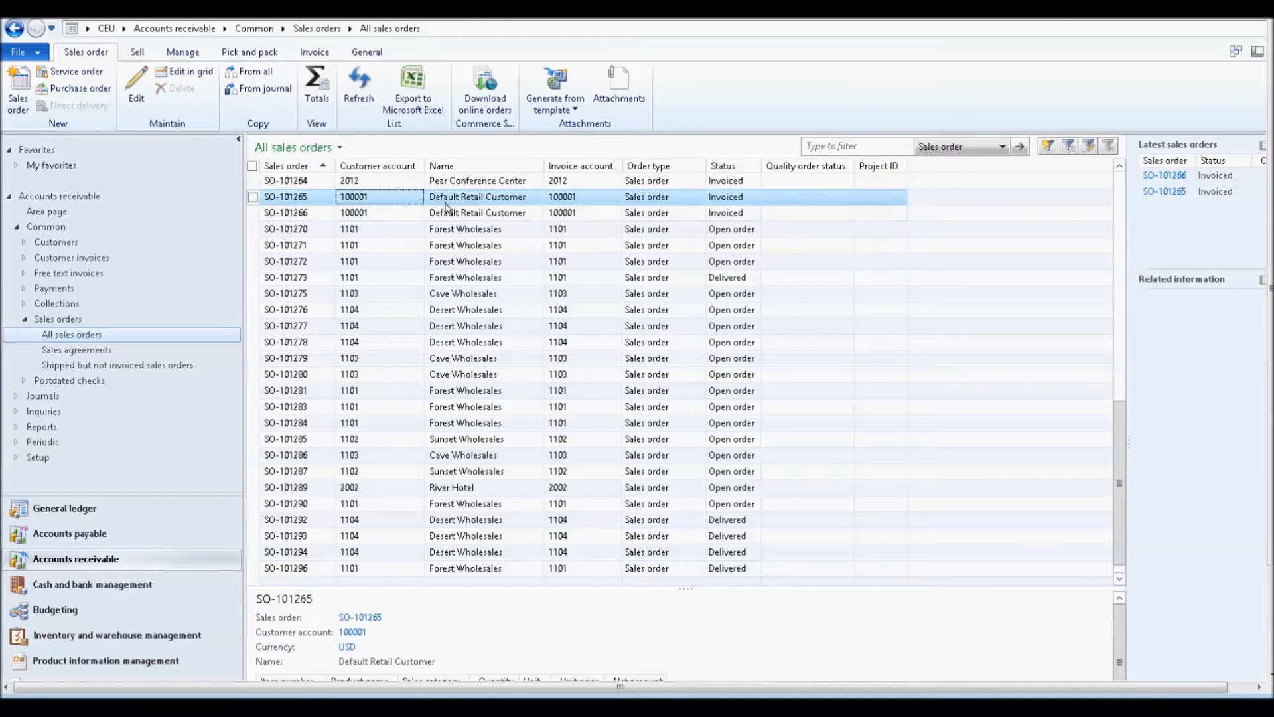
pyautogui.click(478, 196)
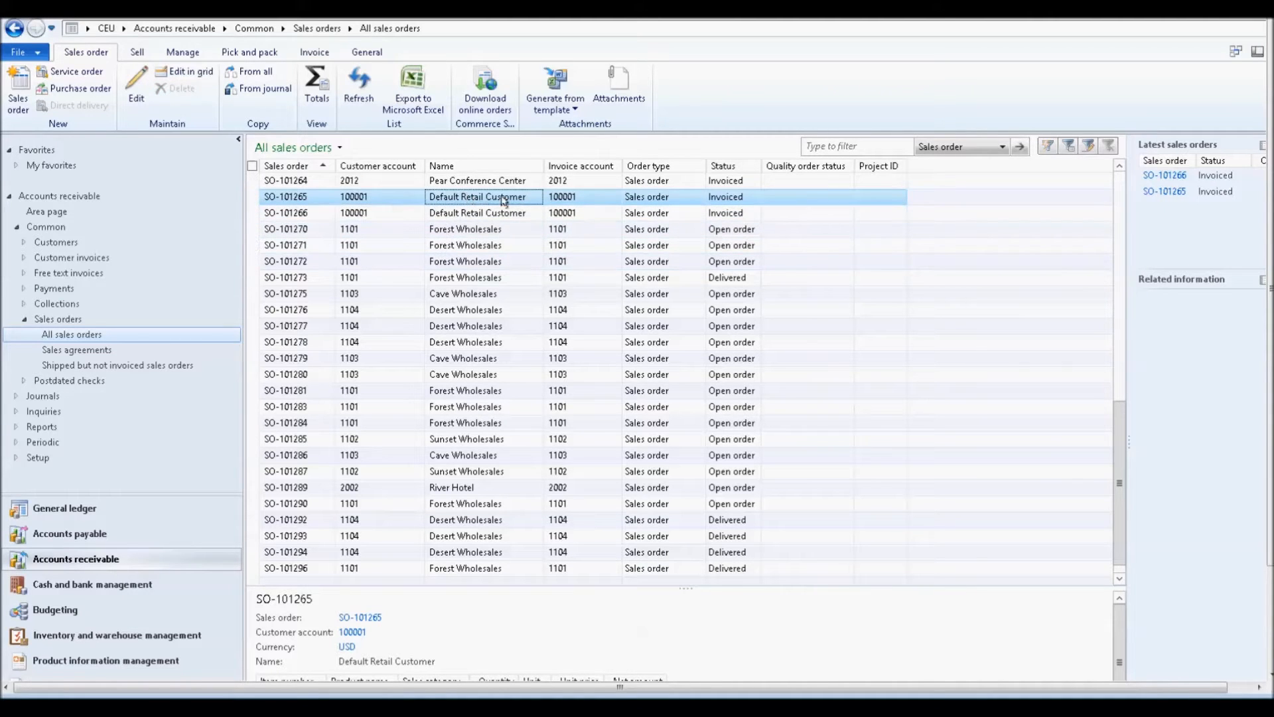
pyautogui.doubleClick(480, 196)
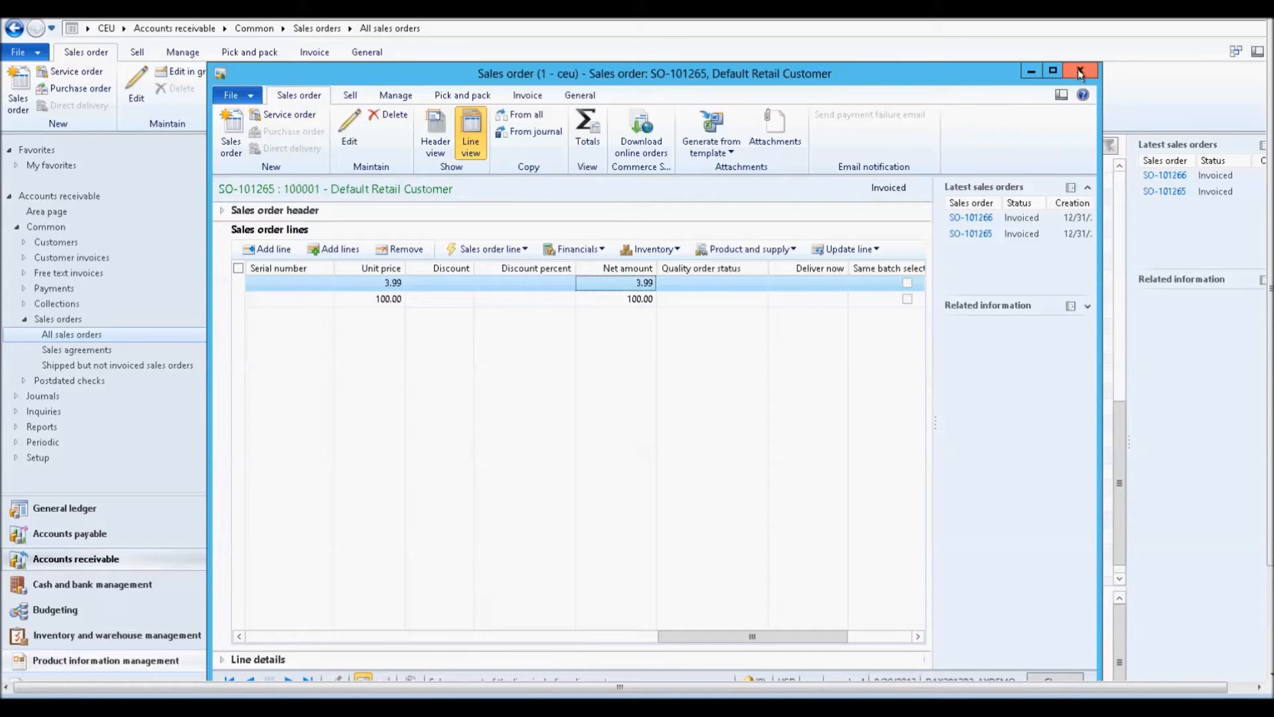
# Close the SO-101265 details and return to the navigation area.
pyautogui.click(1080, 72)
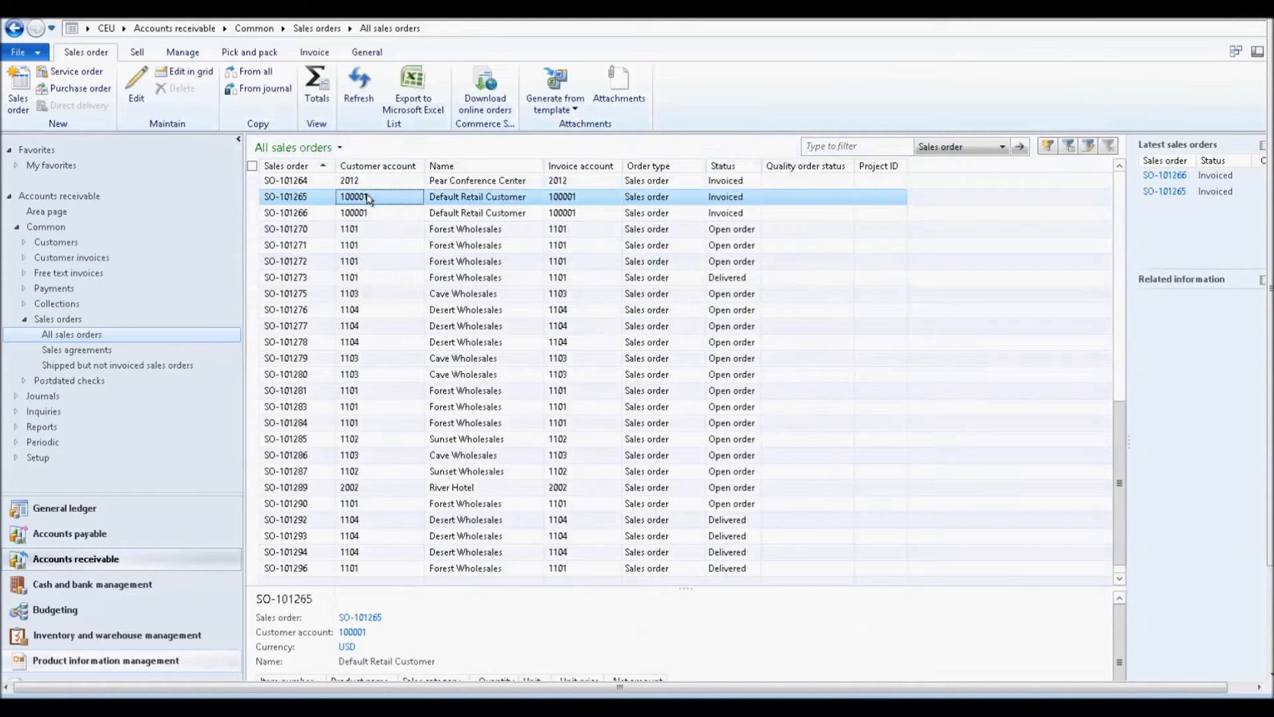
pyautogui.click(353, 197)
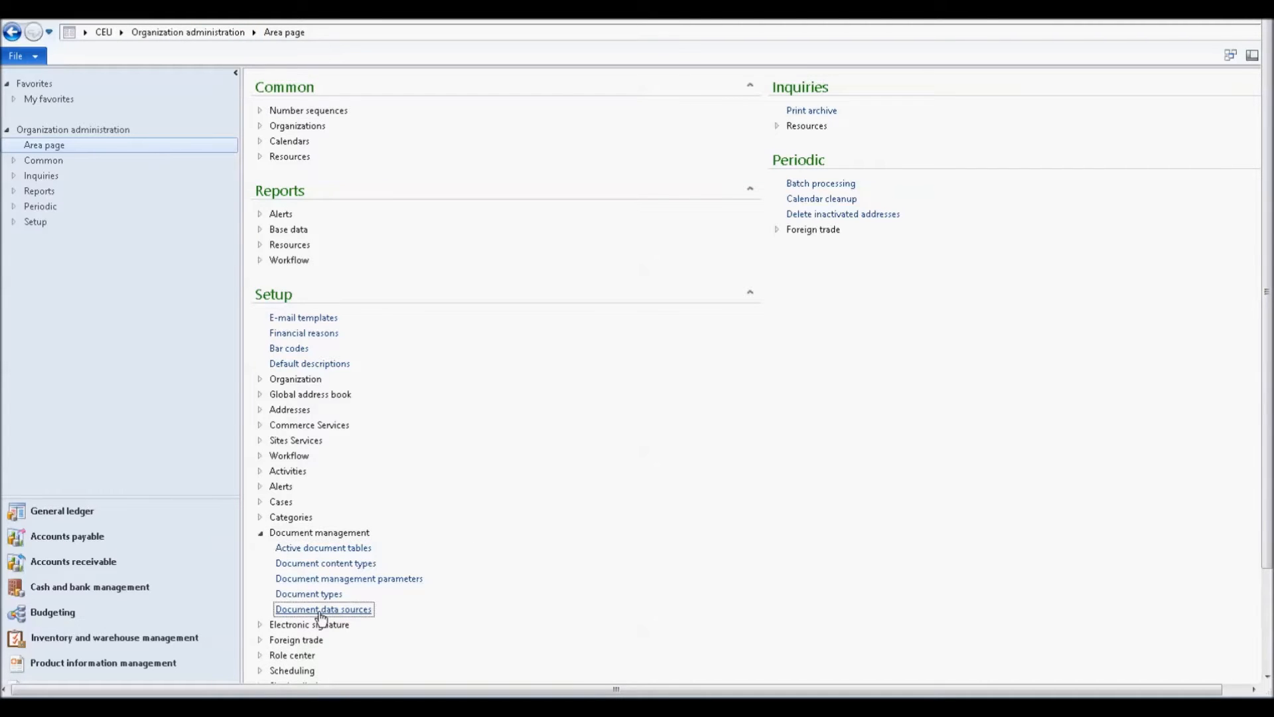
# Add a new Custom query document data source built on the SalesLine query.
pyautogui.click(322, 610)
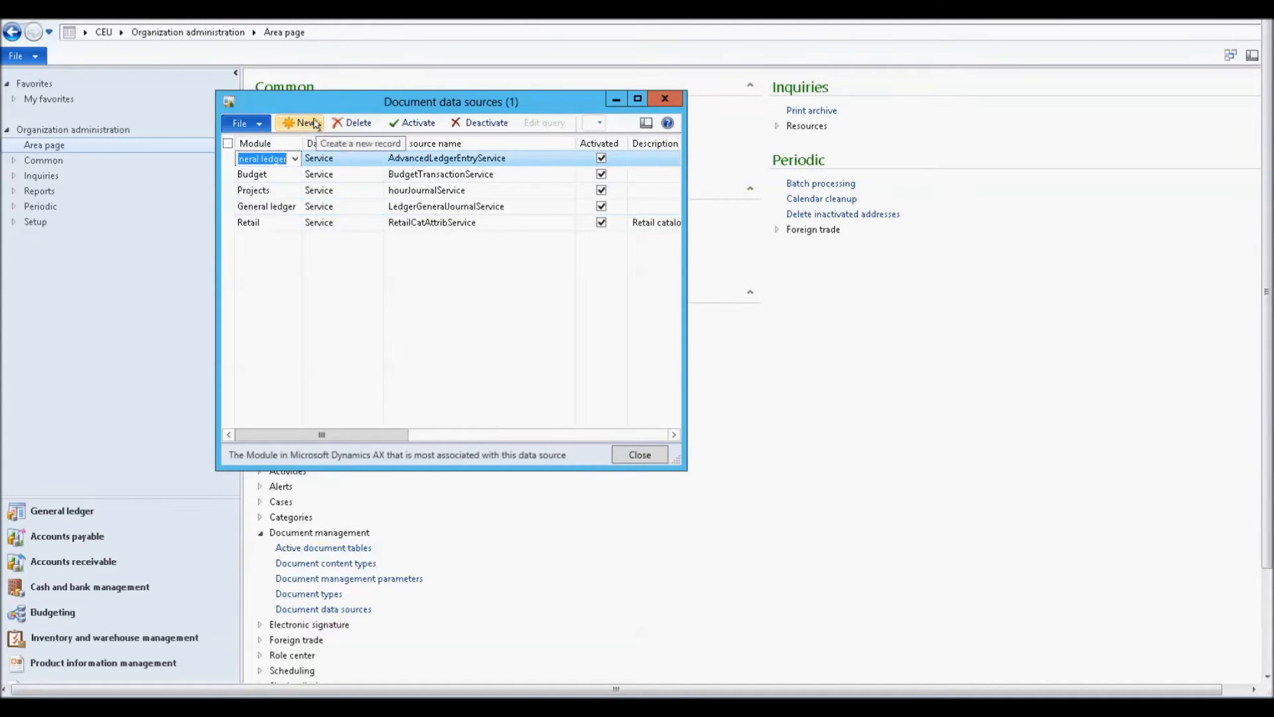
pyautogui.click(298, 122)
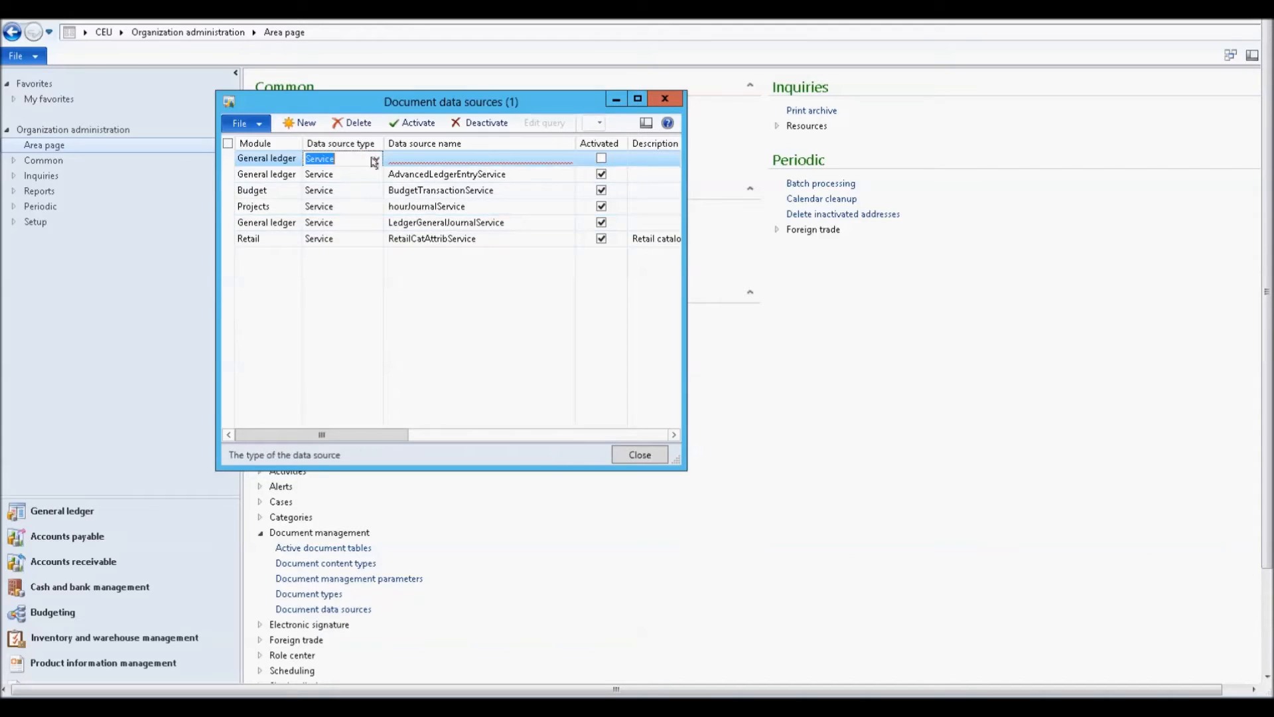
pyautogui.click(373, 158)
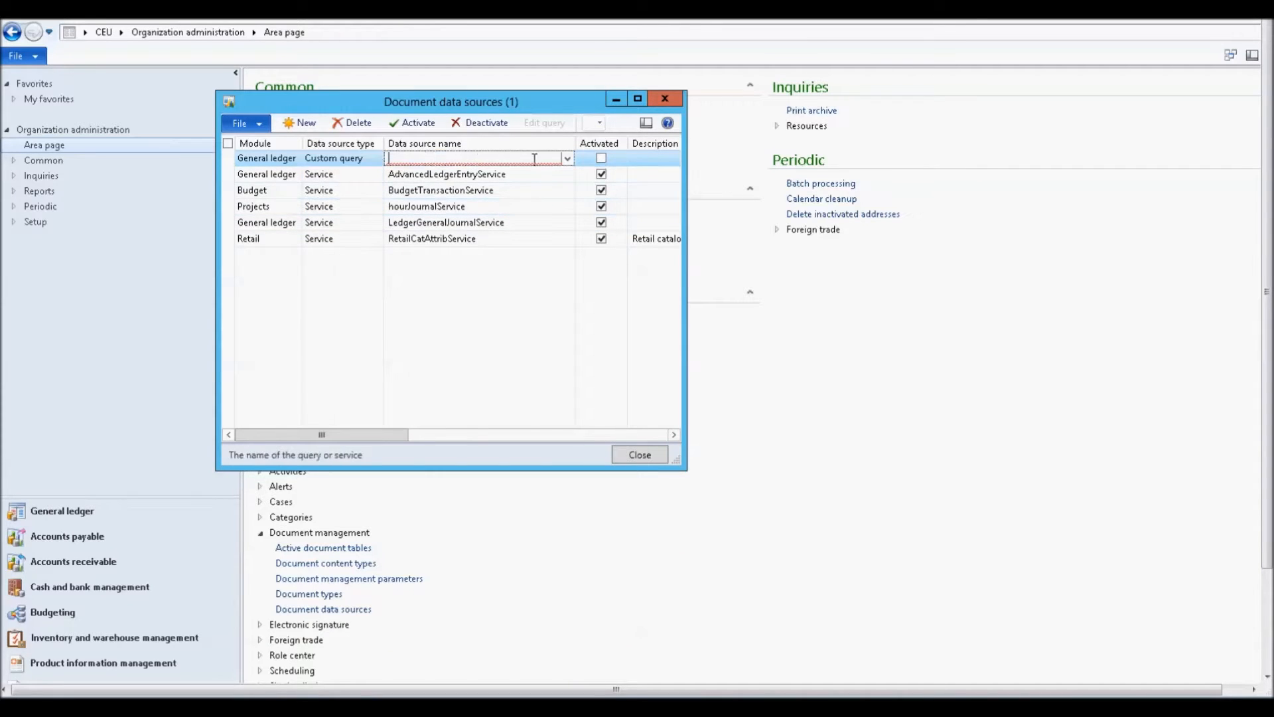
pyautogui.click(567, 158)
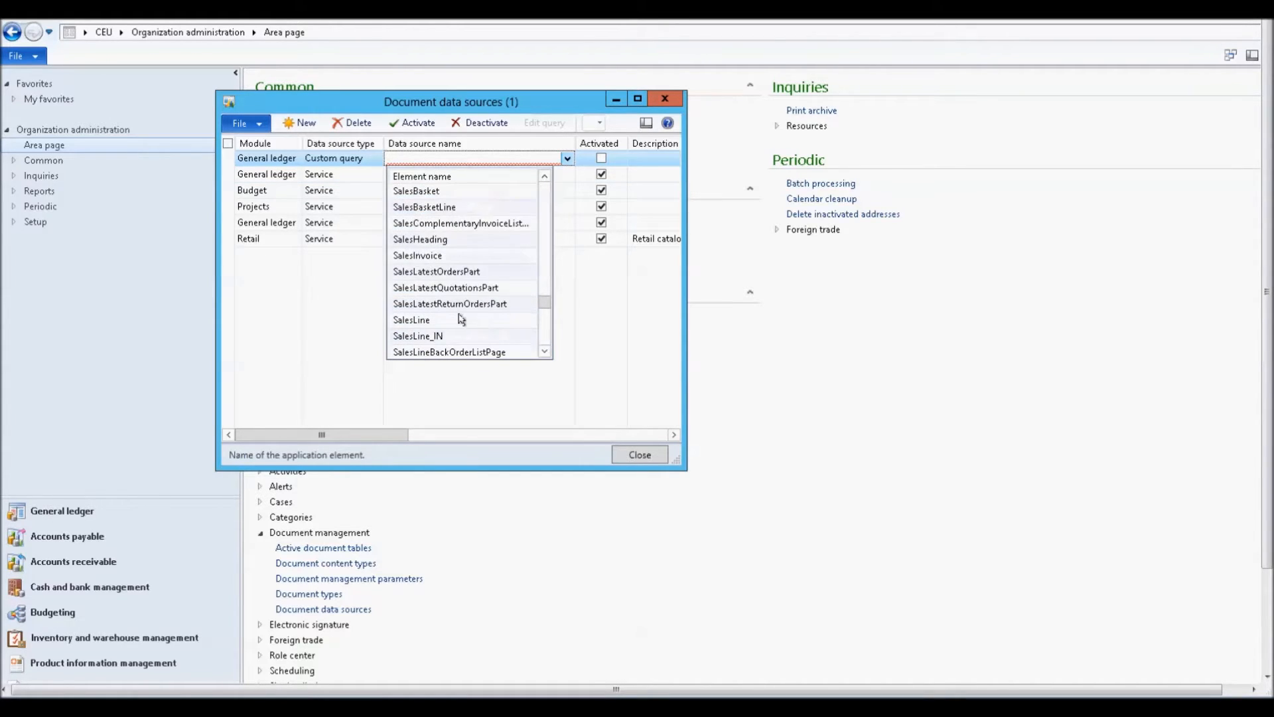
pyautogui.click(411, 320)
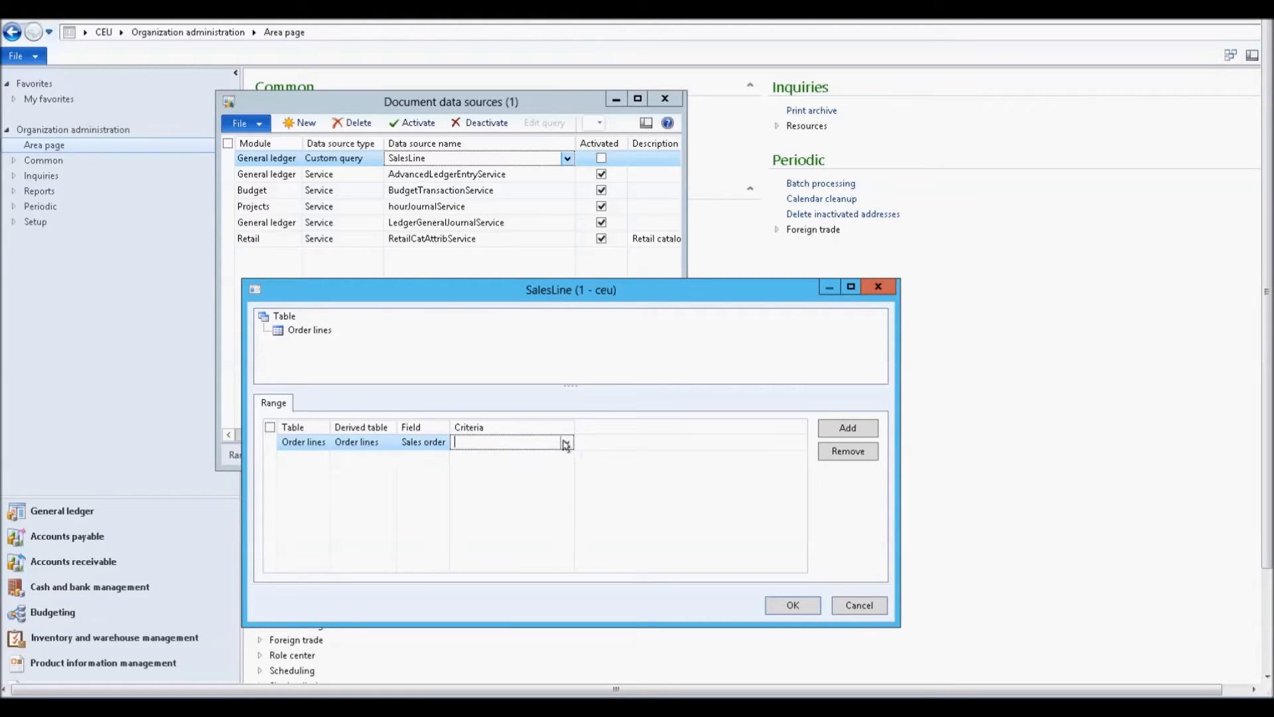
pyautogui.click(566, 442)
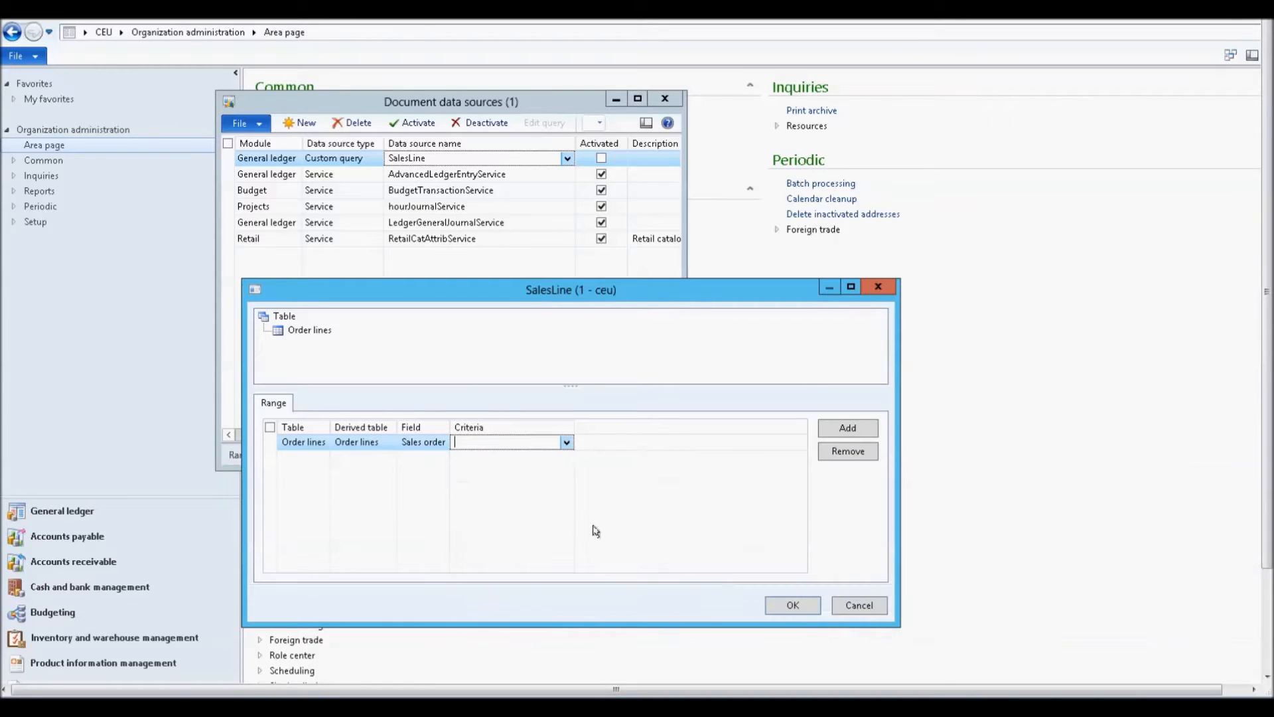
pyautogui.click(791, 605)
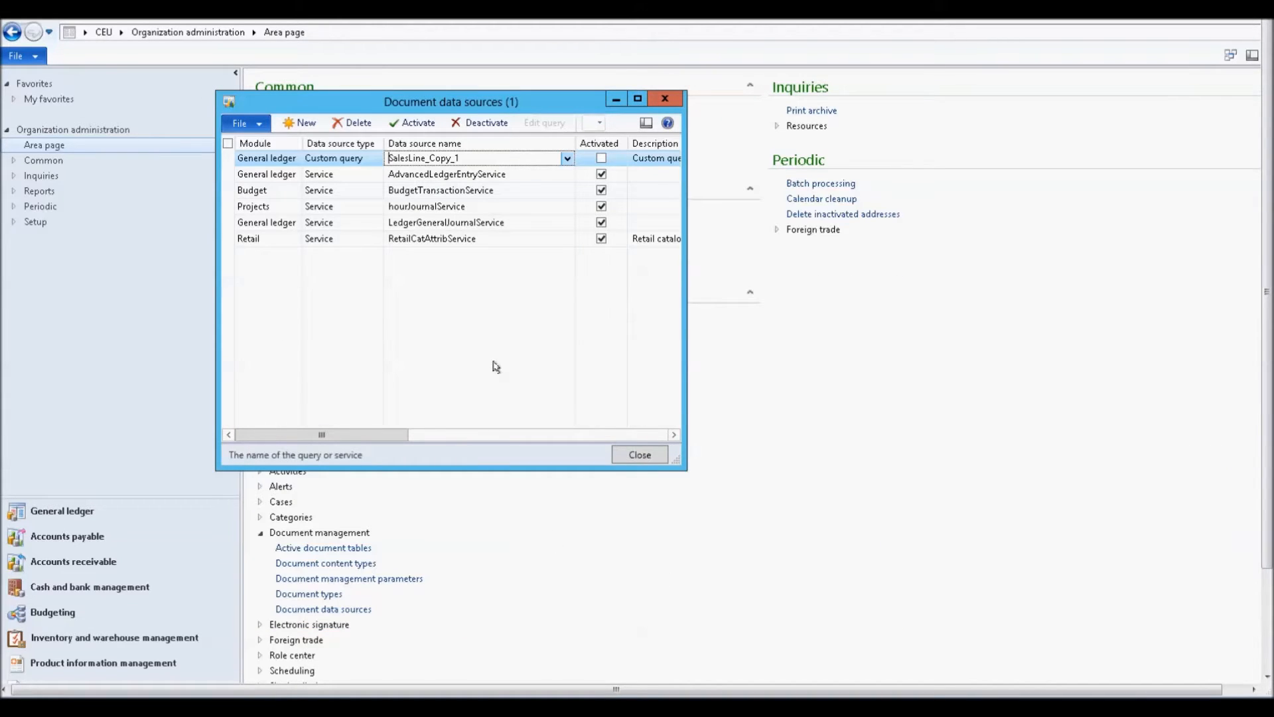
# Activate the new SalesLine_Copy_1 data source and close the data sources window.
pyautogui.click(418, 122)
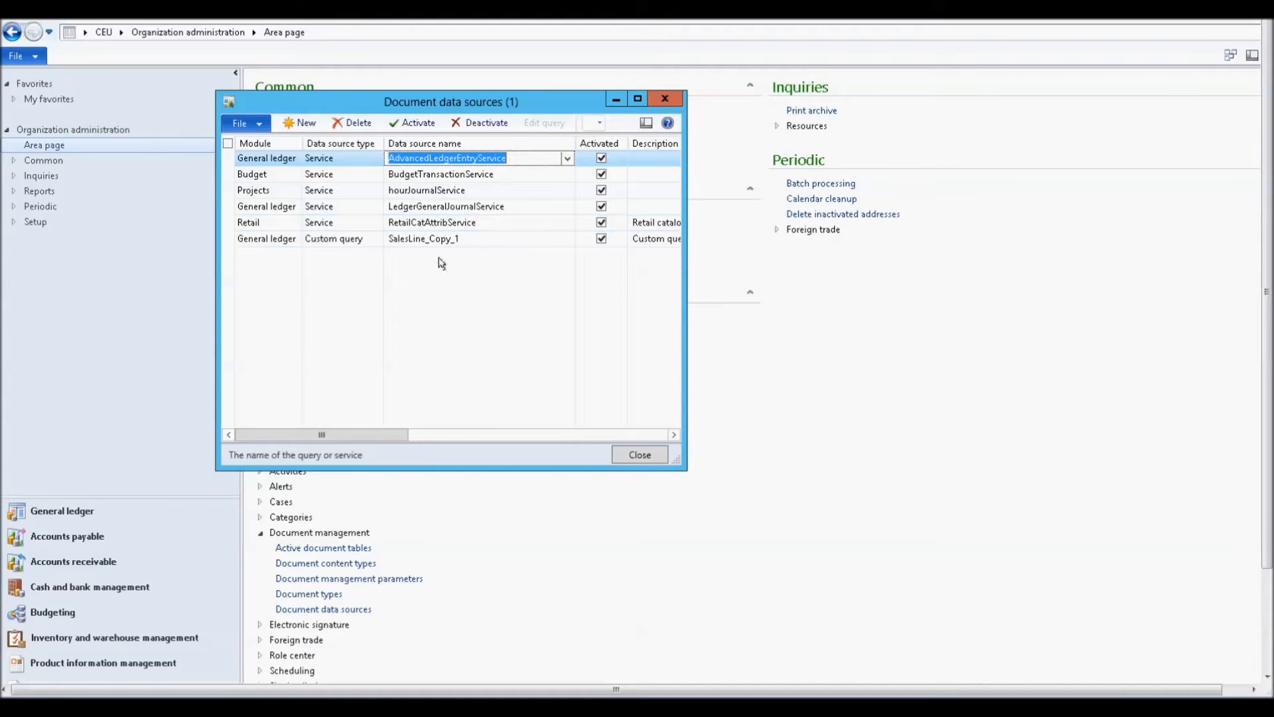
pyautogui.click(422, 237)
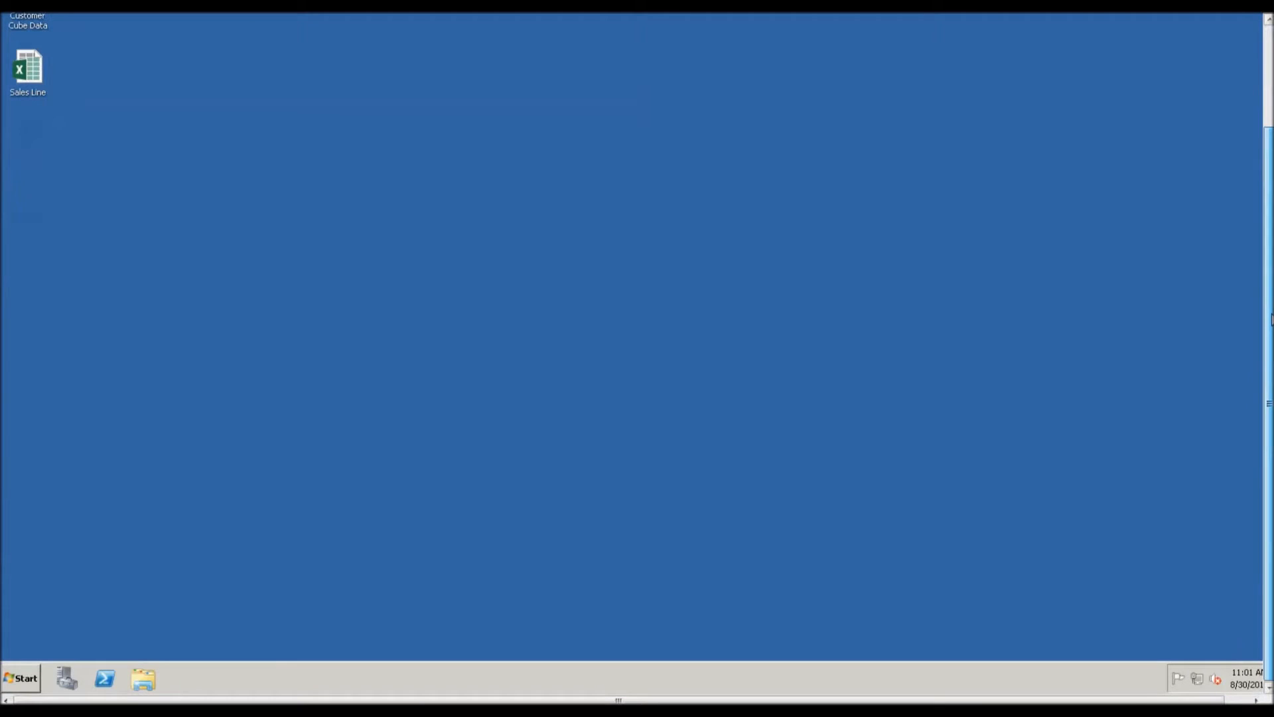
# Browse to the localhost OData query service in Internet Explorer to confirm SalesLine_Copy_1 is listed, then close the browser.
pyautogui.click(20, 678)
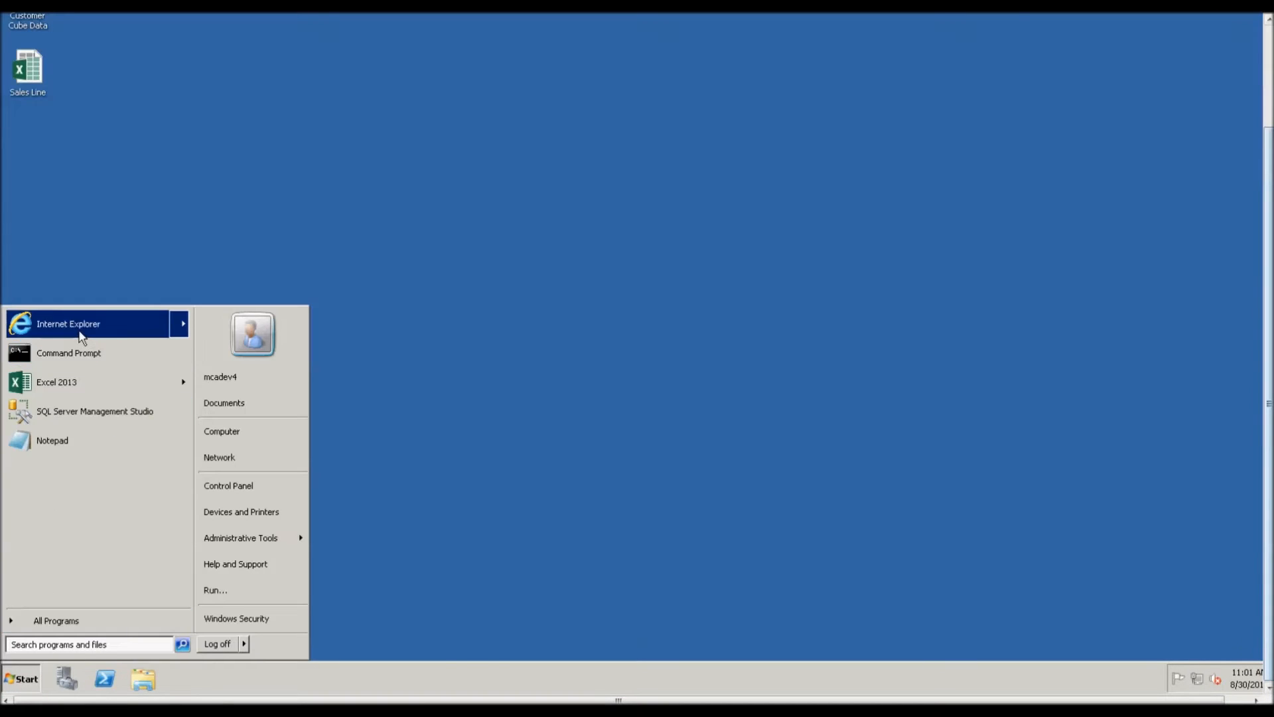
pyautogui.click(67, 324)
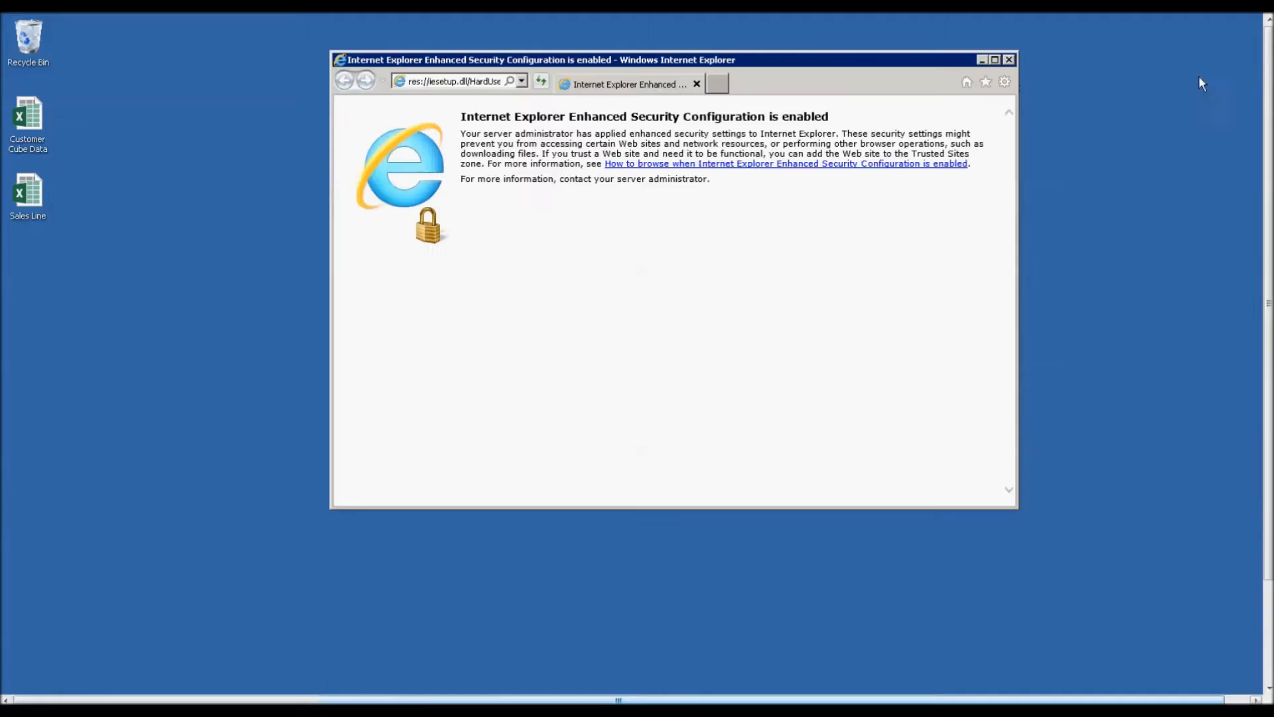
pyautogui.click(456, 81)
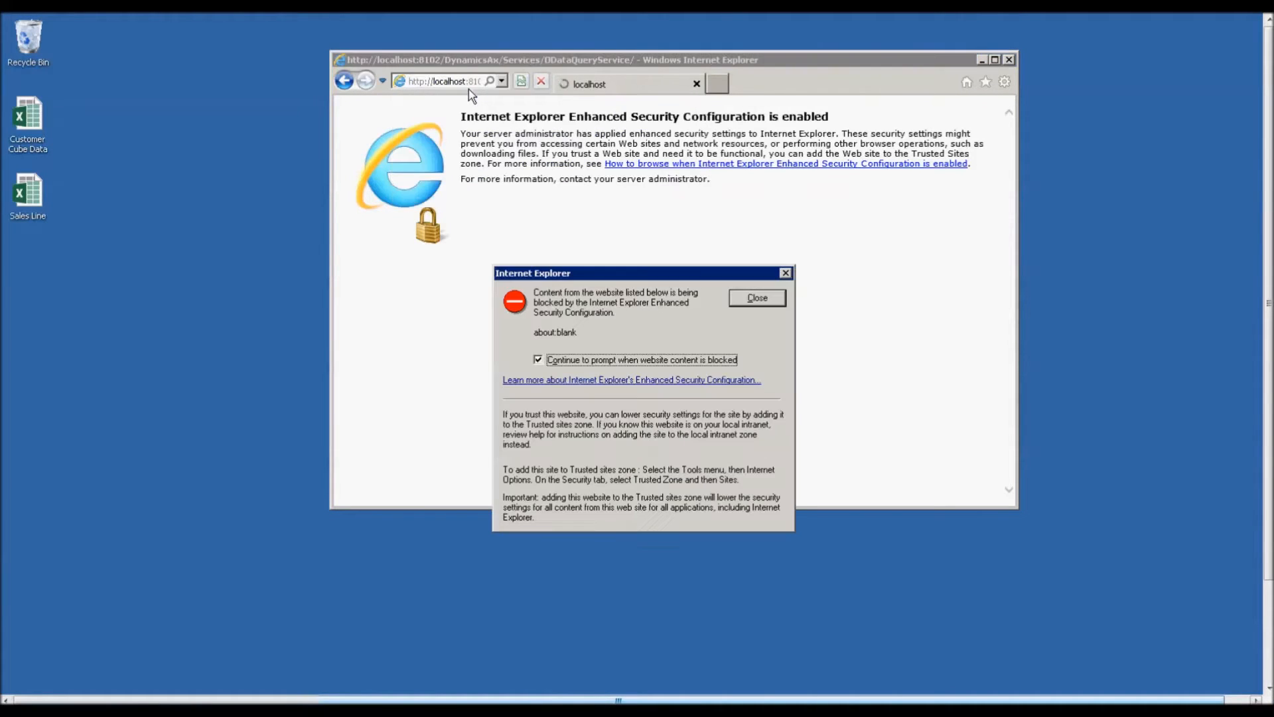
pyautogui.click(755, 297)
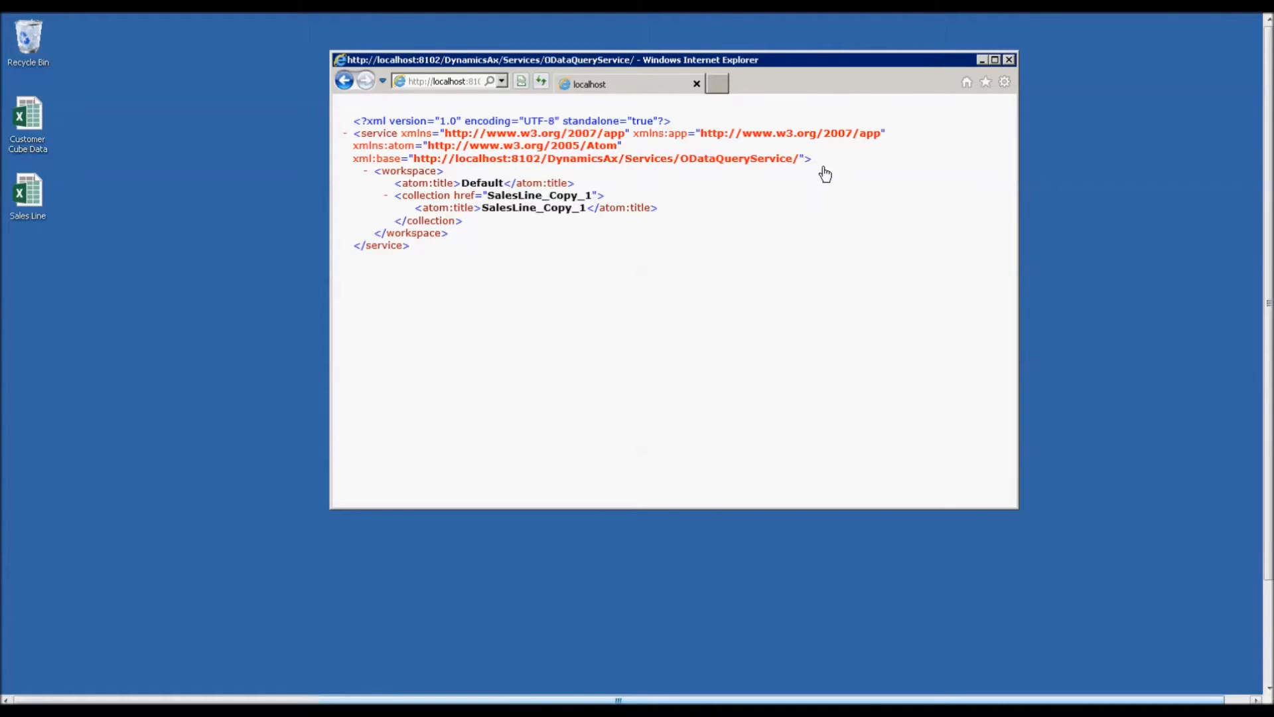
pyautogui.click(1007, 60)
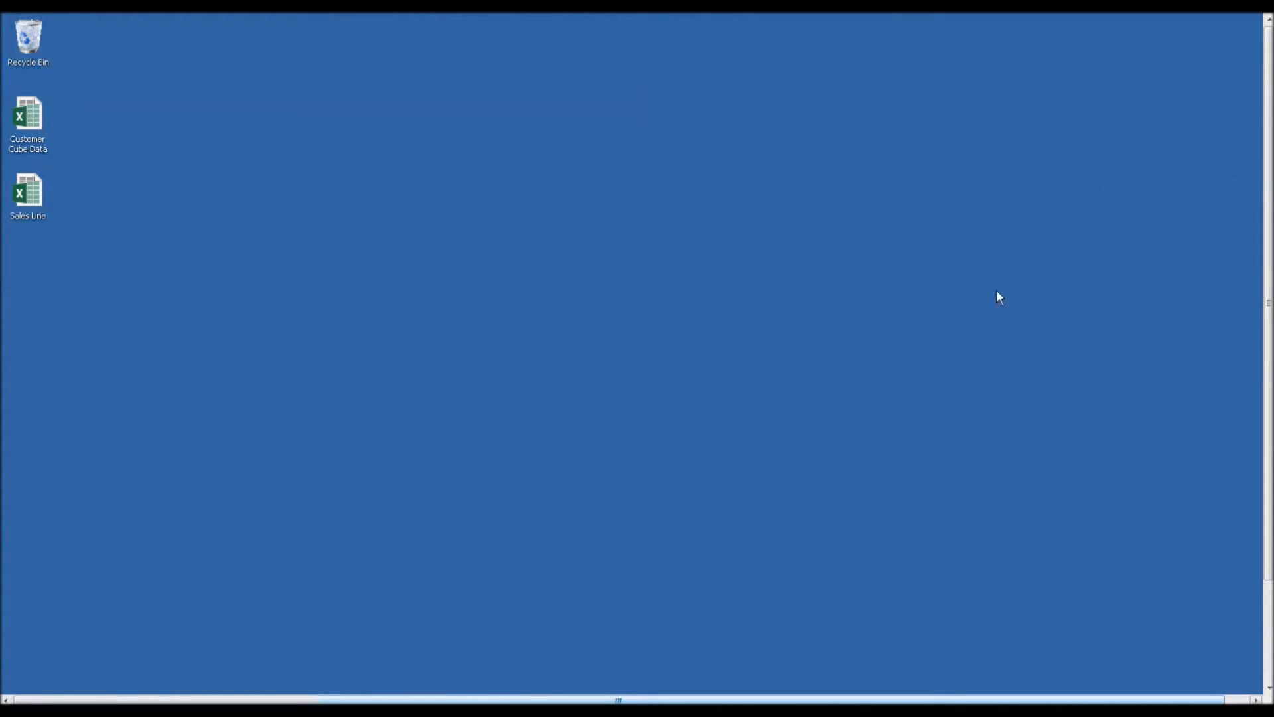
pyautogui.click(23, 678)
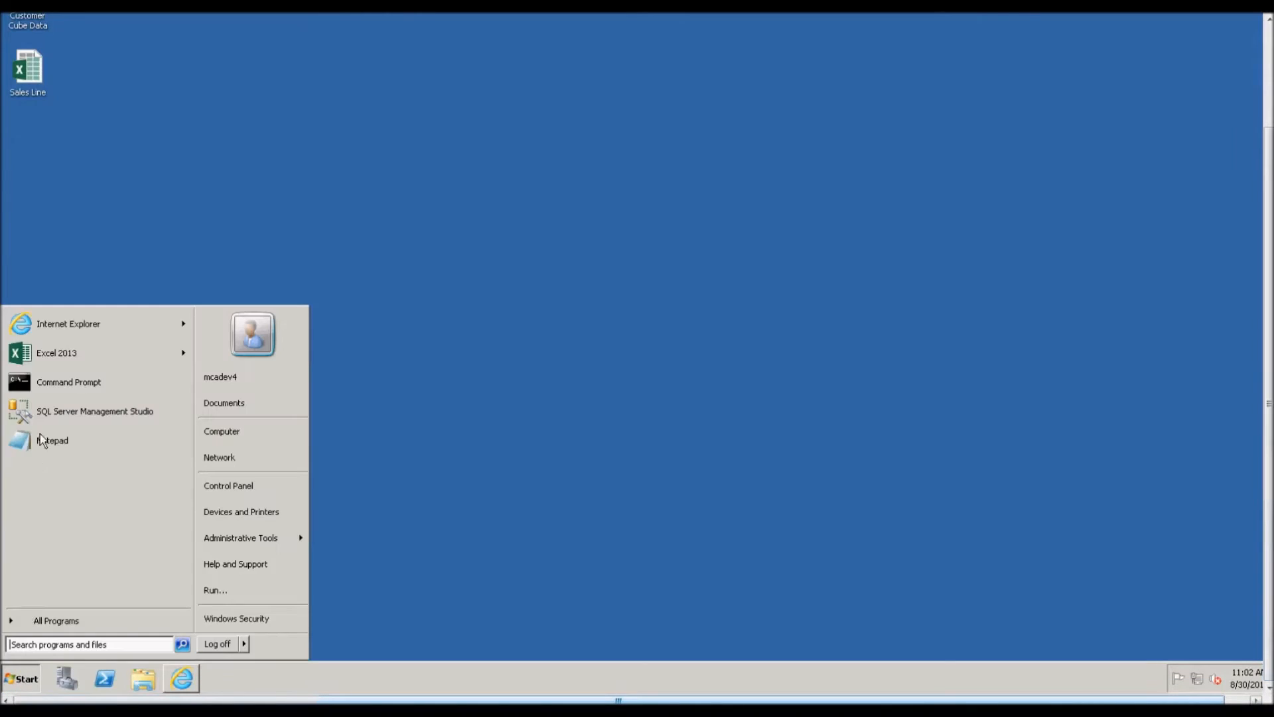
# Launch Excel and start an OData data feed connection from the PowerPivot Manage window.
pyautogui.click(56, 352)
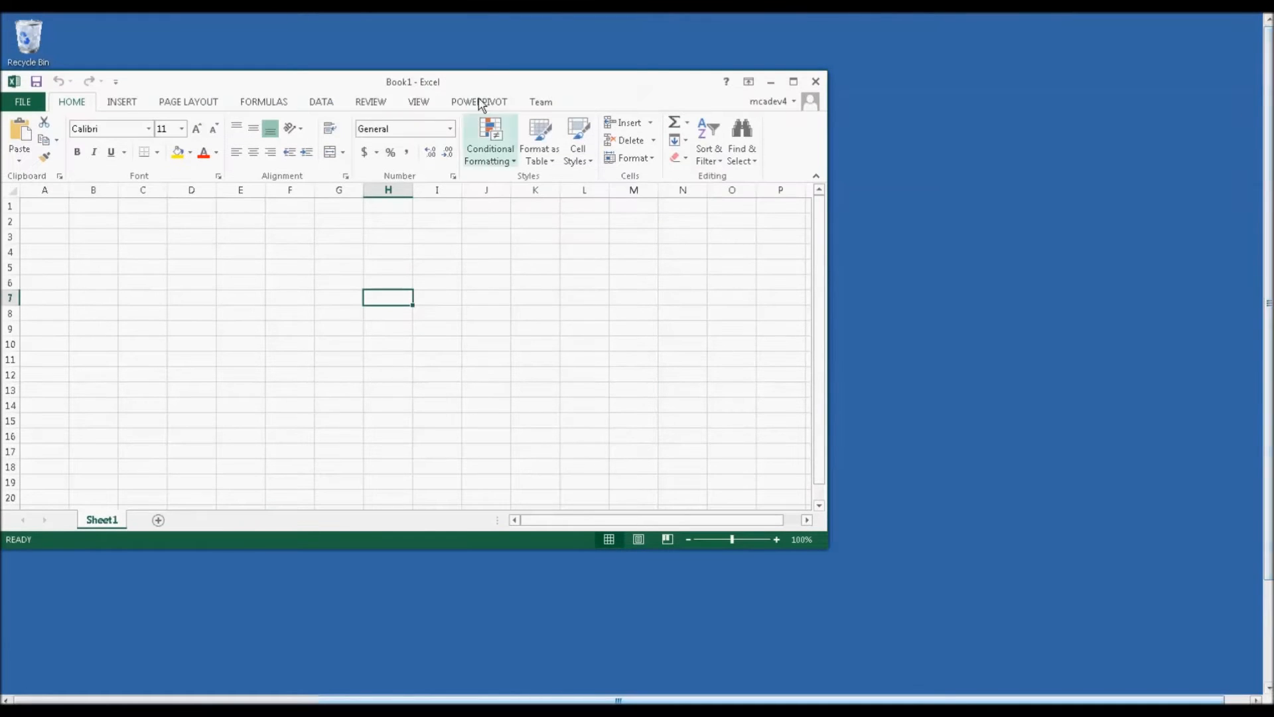
pyautogui.click(478, 102)
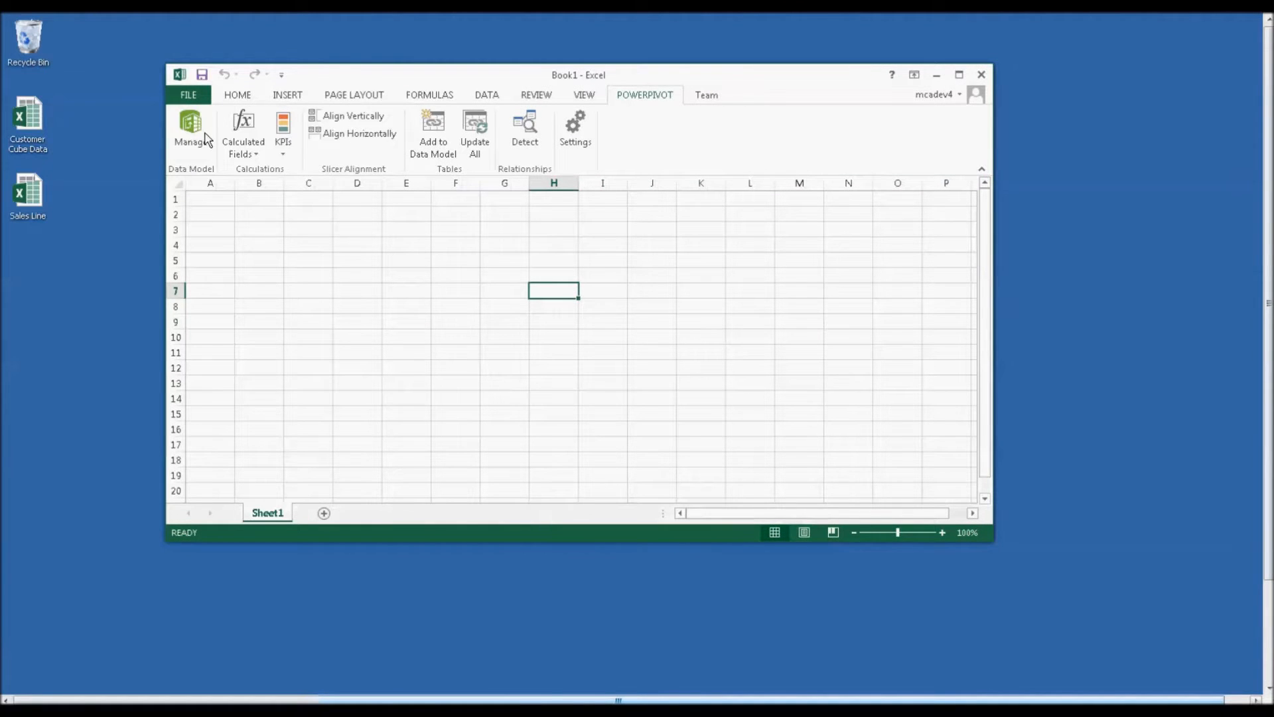
pyautogui.click(191, 130)
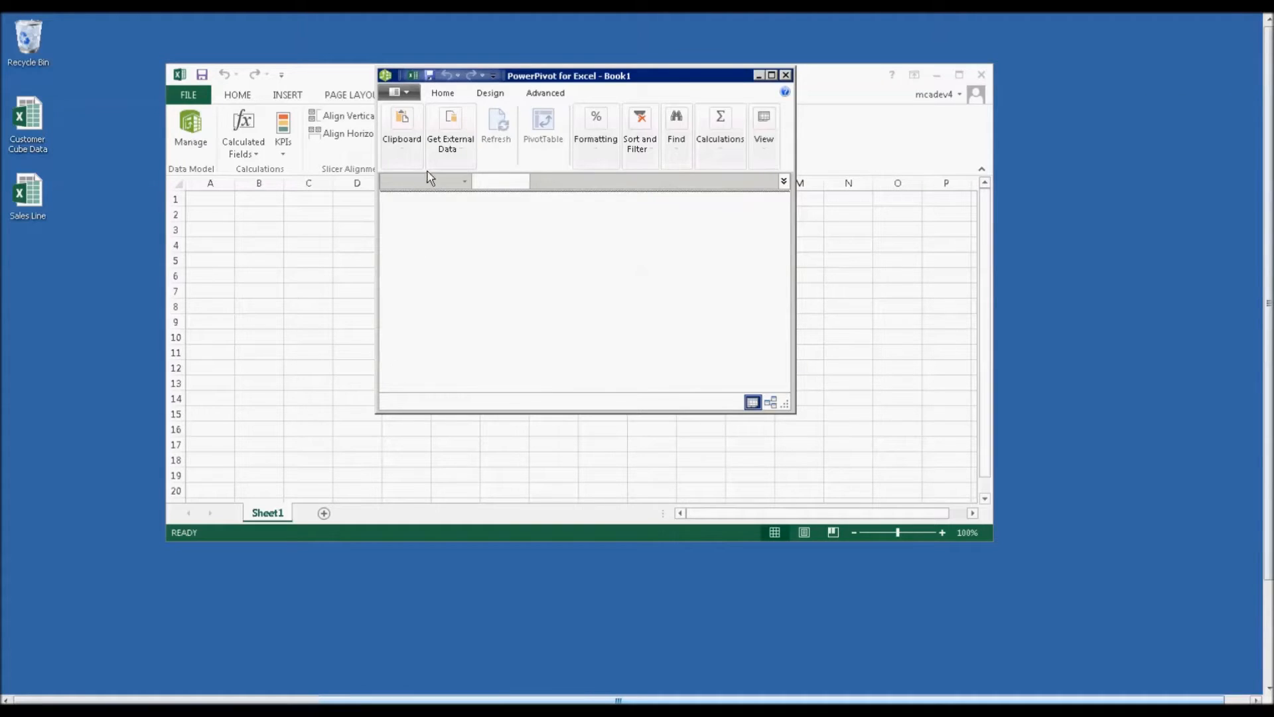
pyautogui.click(447, 130)
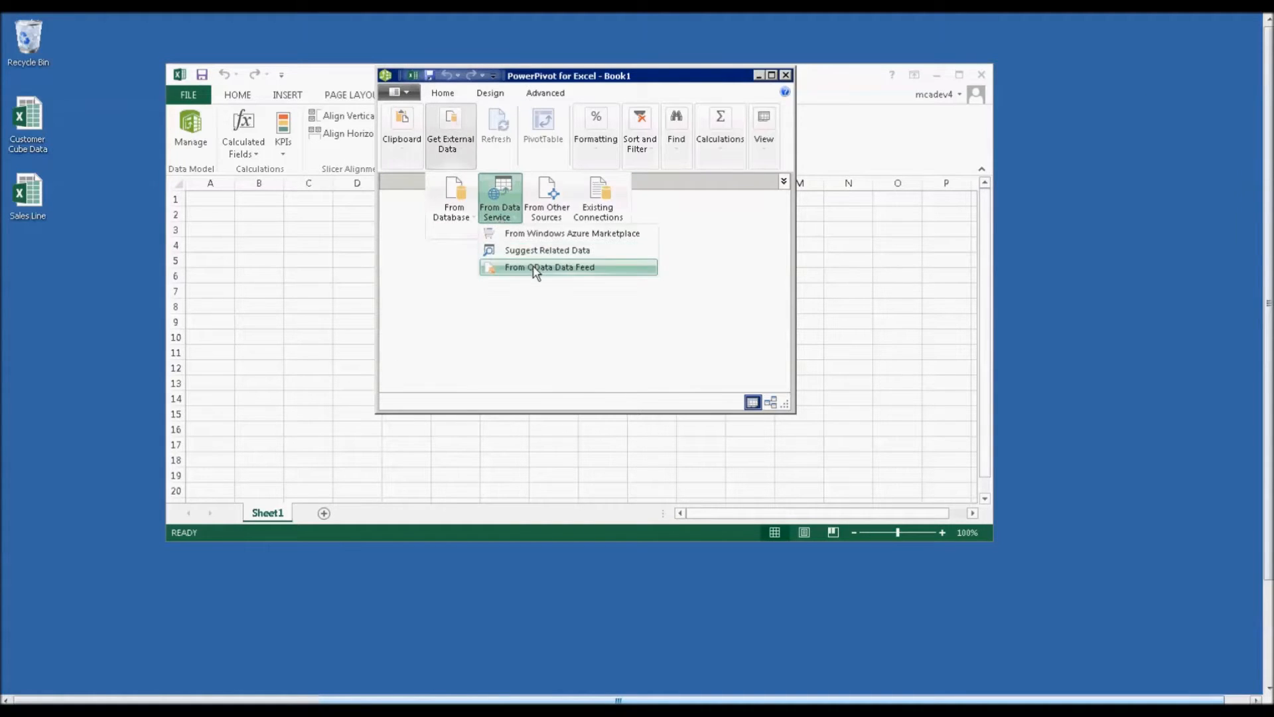
pyautogui.click(549, 266)
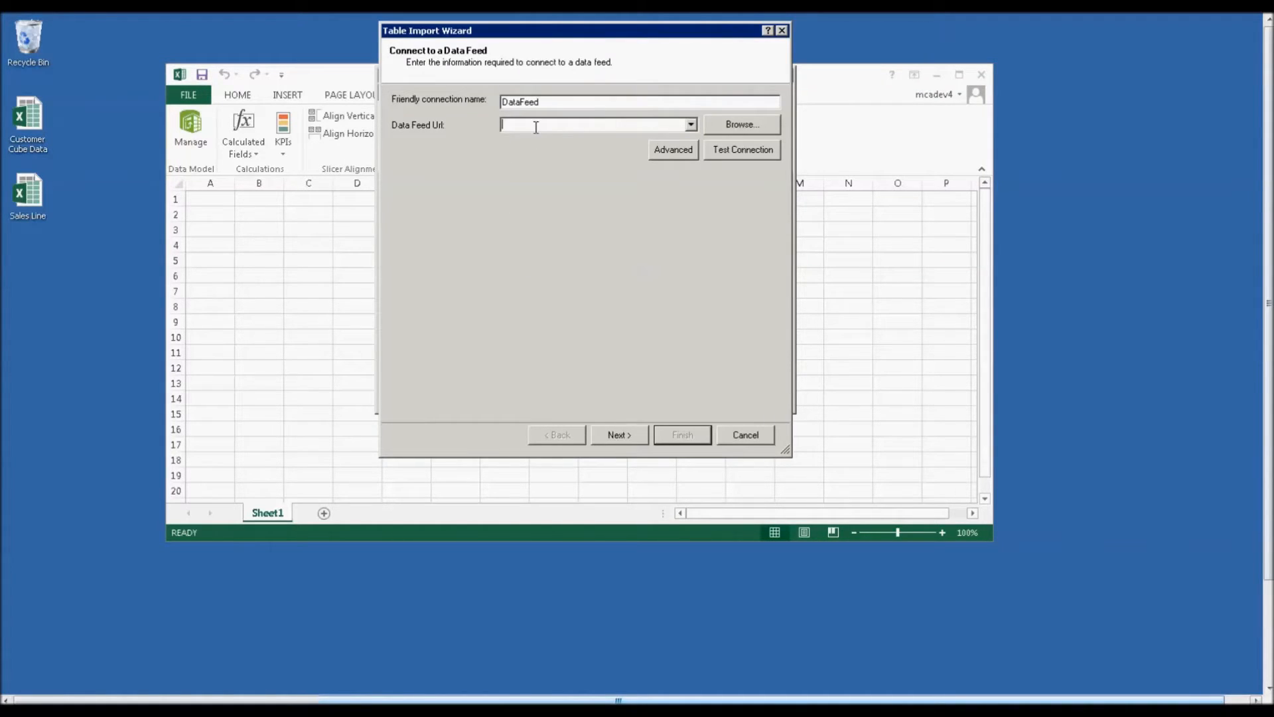
pyautogui.write('http://localhost:8102/DynamicsAx/Services/ODataQueryService/')
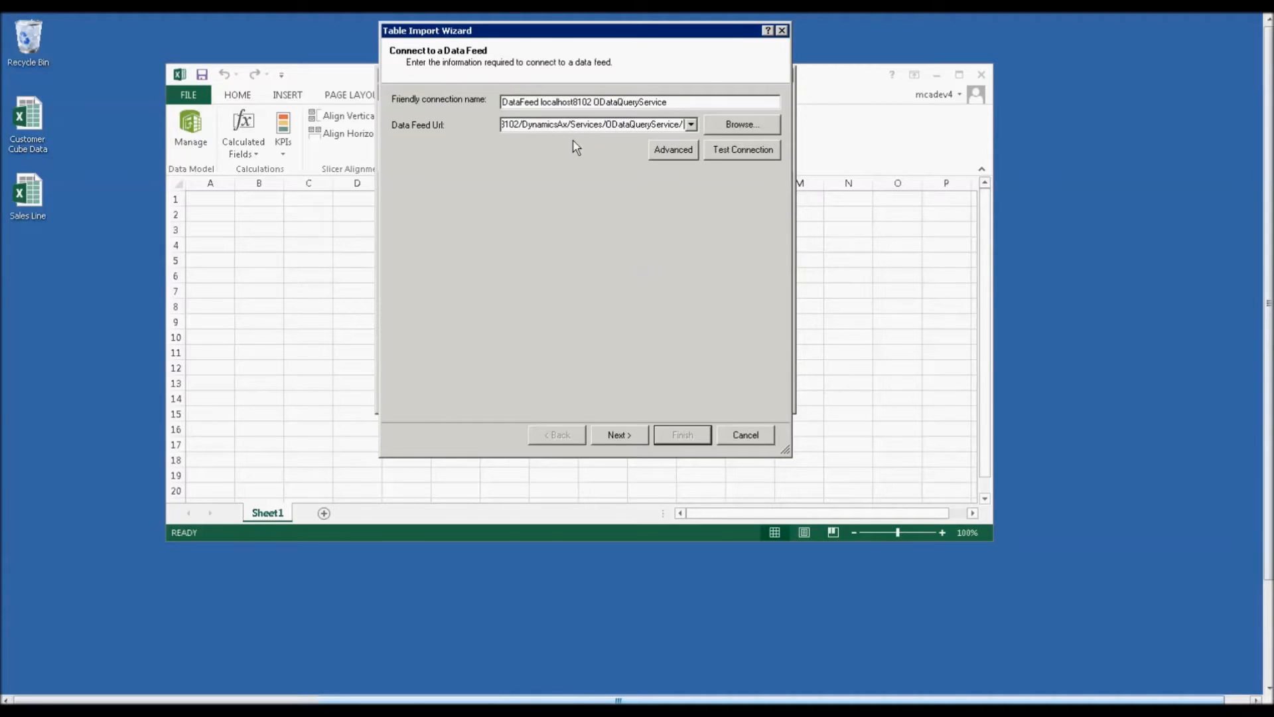
pyautogui.click(741, 150)
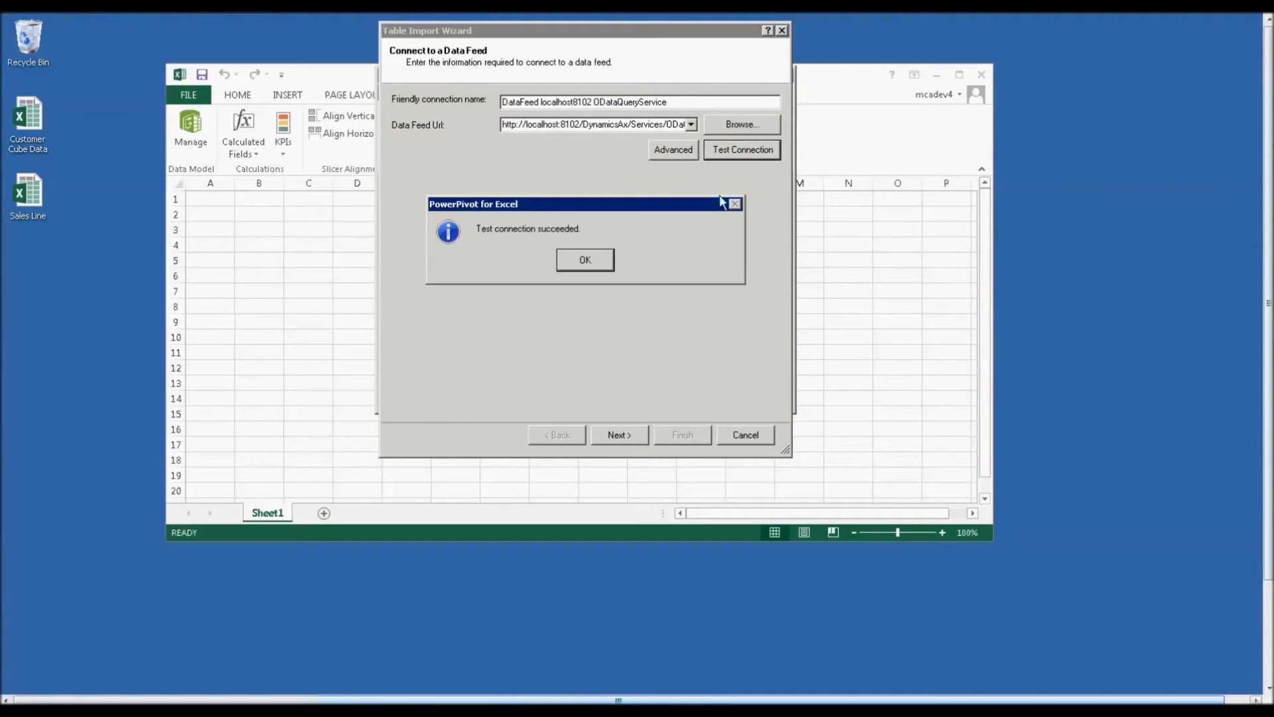
pyautogui.click(584, 259)
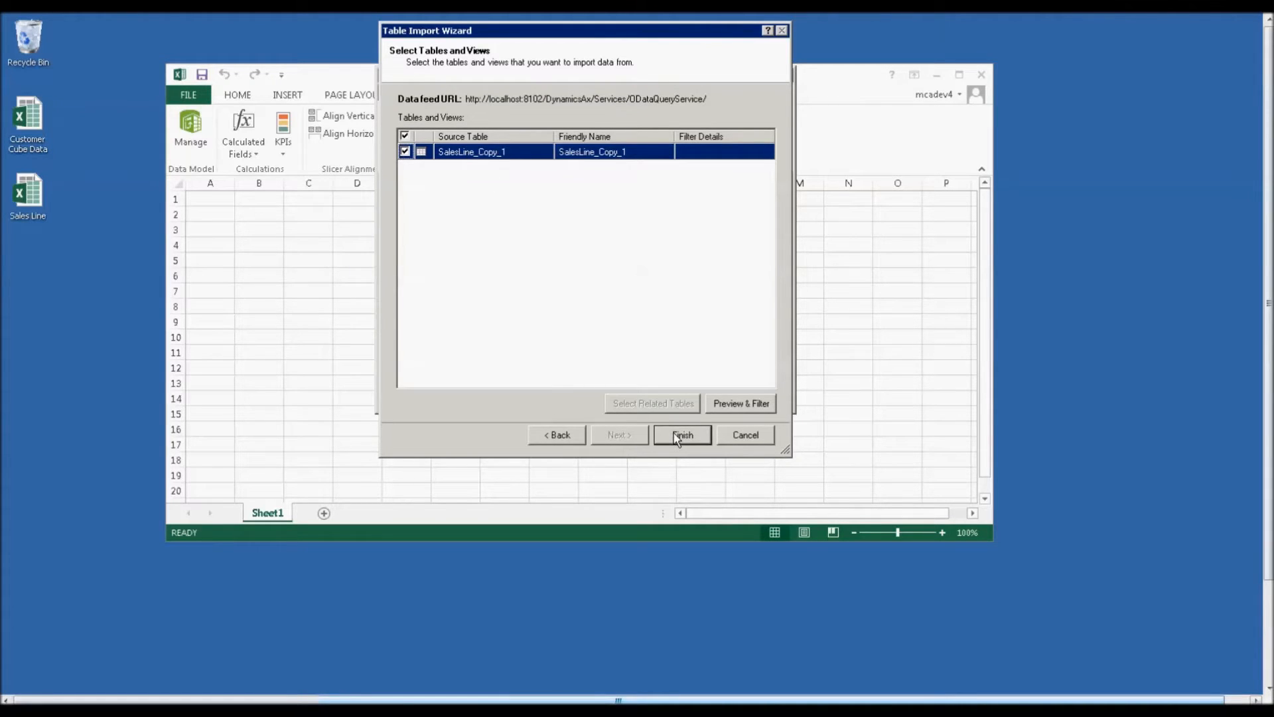
pyautogui.click(680, 435)
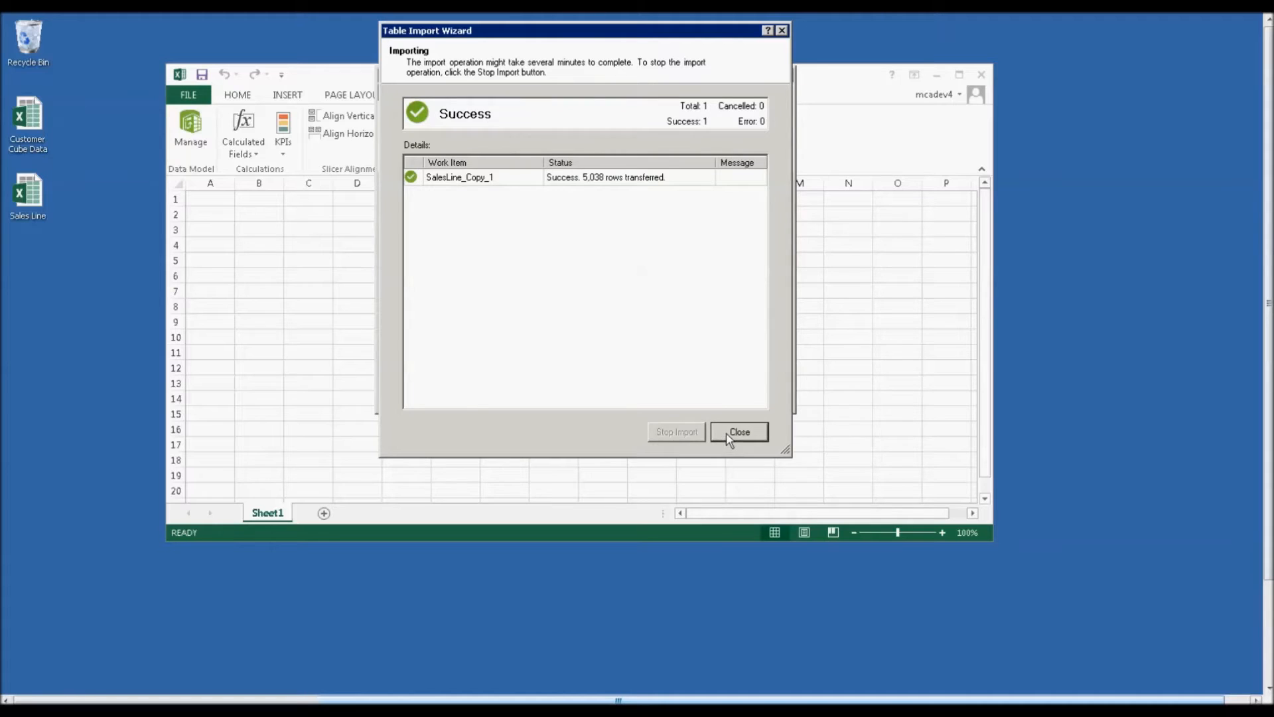
pyautogui.click(738, 431)
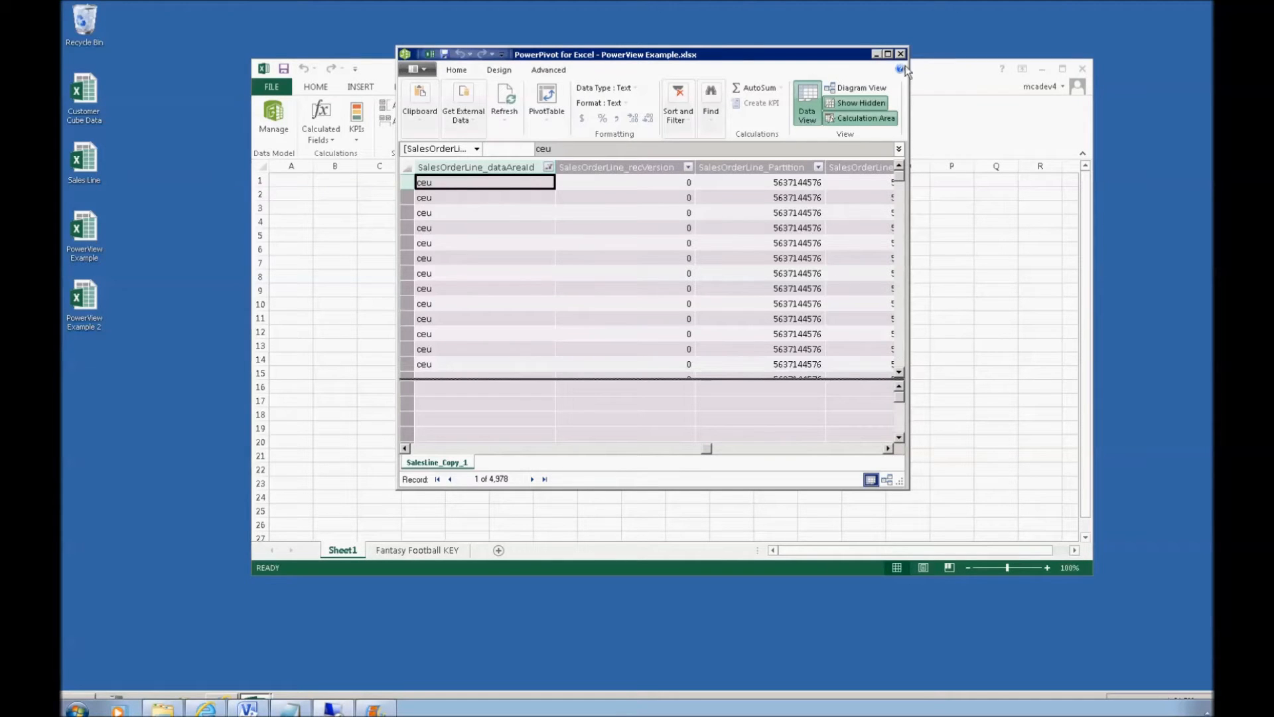
# Return to the workbook and add the Fantasy Football table to the PowerPivot data model.
pyautogui.click(888, 54)
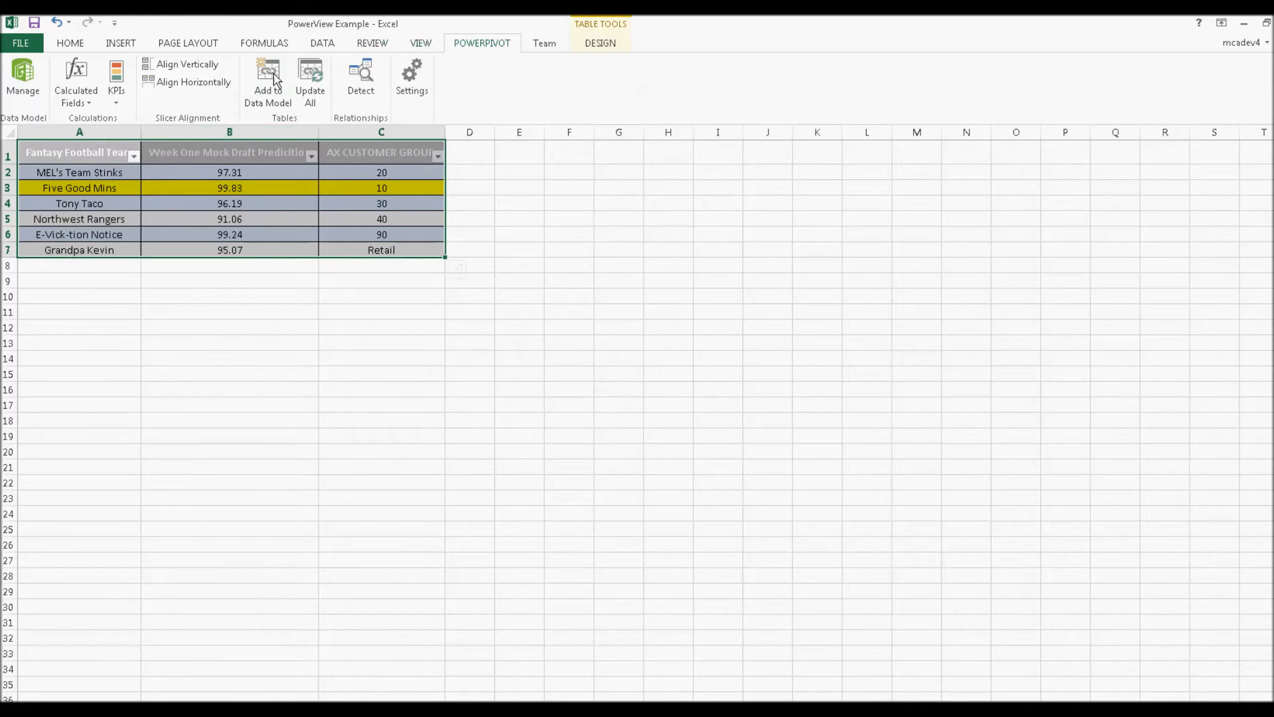
pyautogui.click(22, 77)
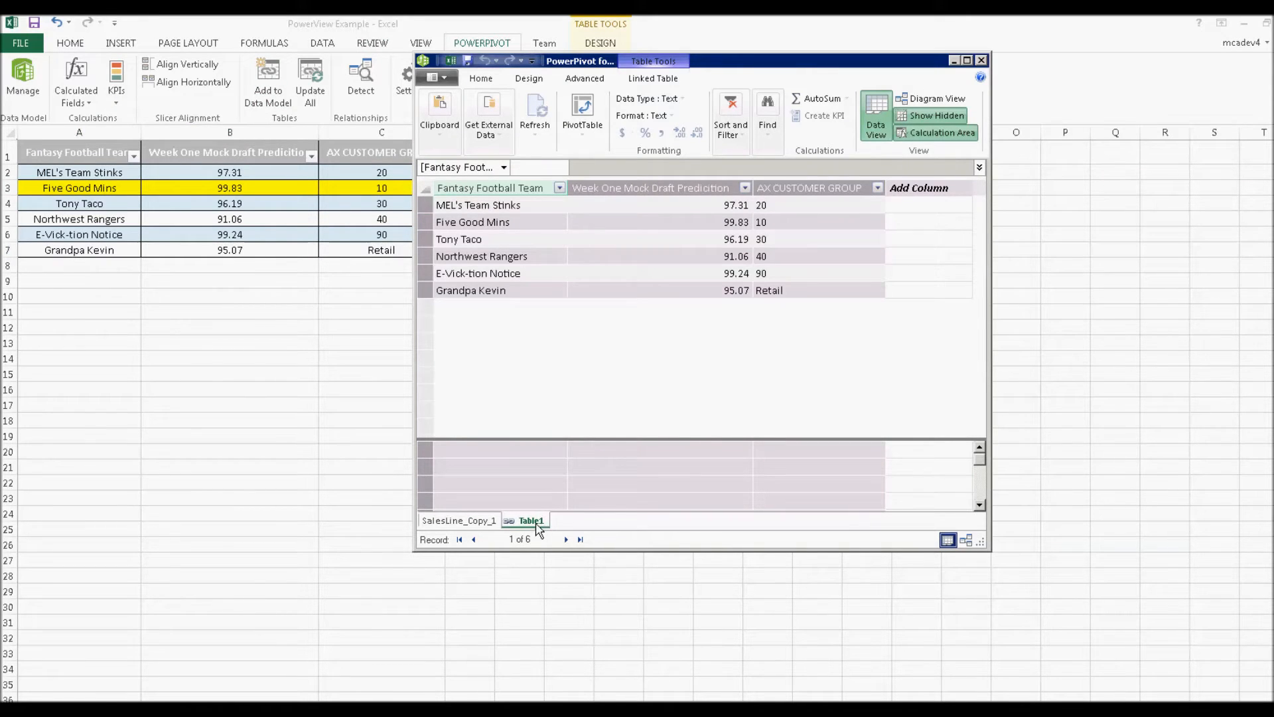
# Rename Table1 to Fantasy Football and the first SalesLine_Copy_1 column to KEY Customer Group.
pyautogui.doubleClick(529, 520)
pyautogui.write('Fantasy Football')
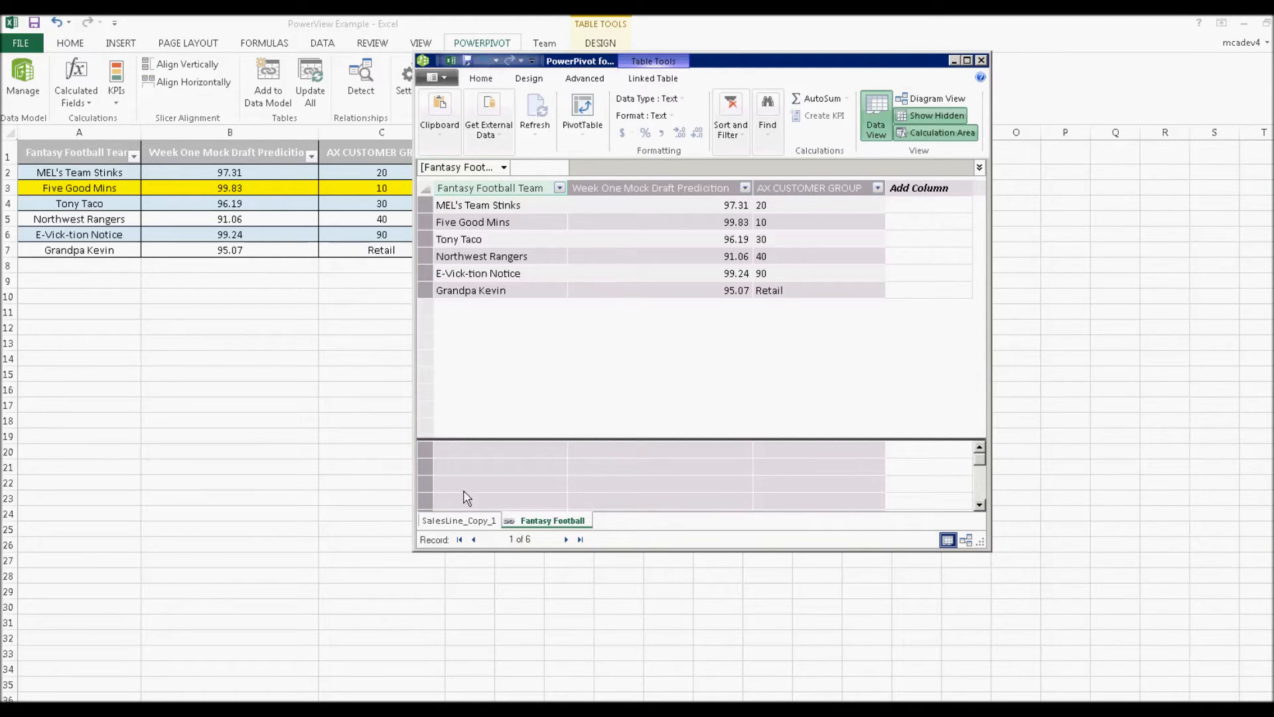
pyautogui.click(456, 520)
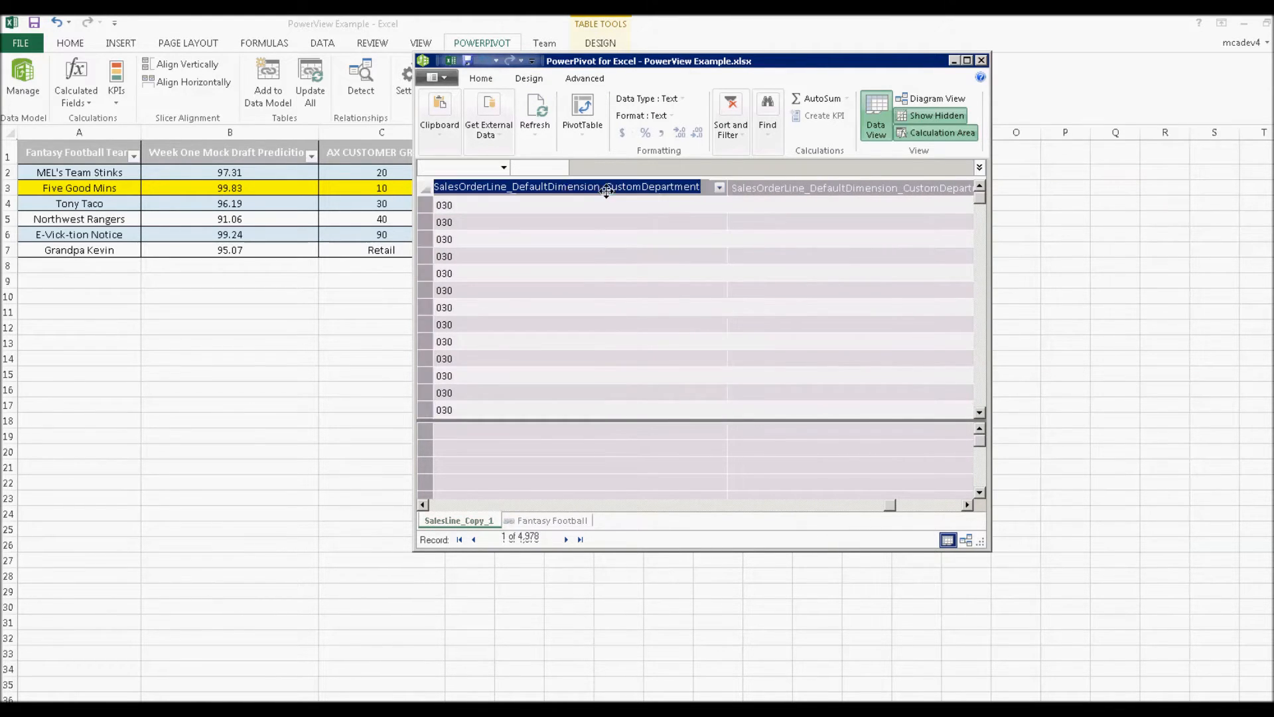
pyautogui.click(718, 187)
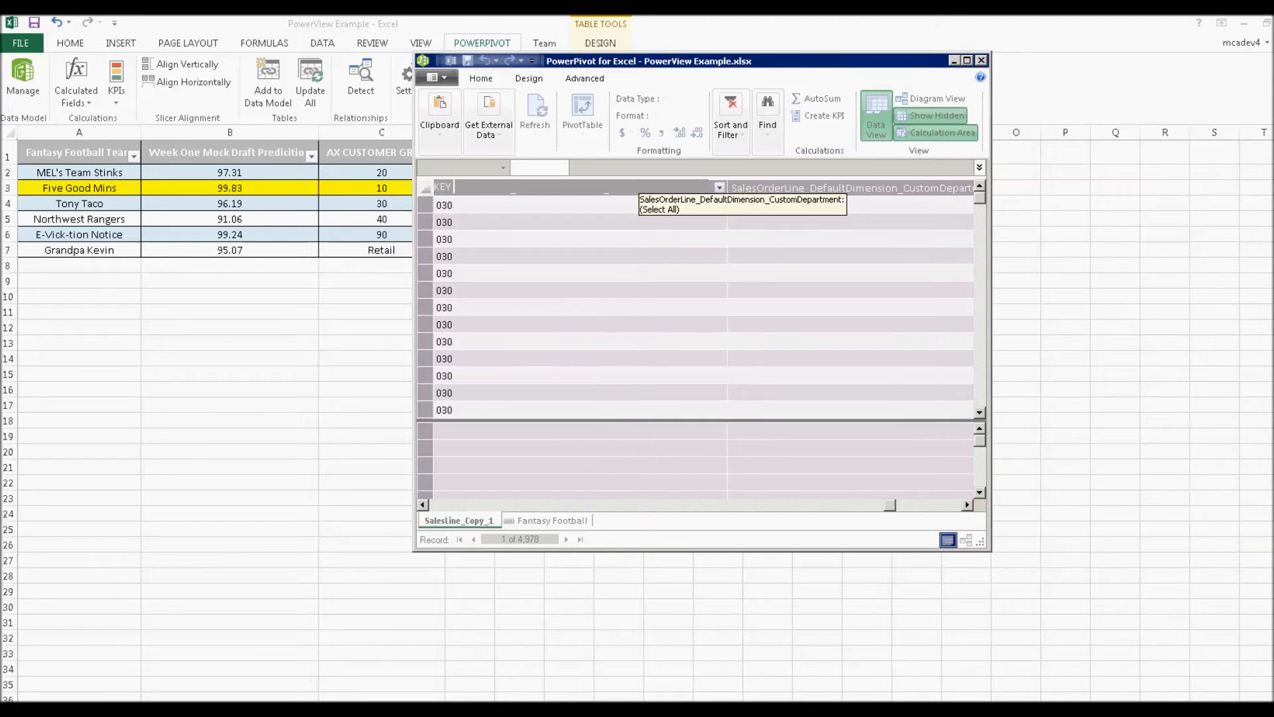
pyautogui.write('Customer Group')
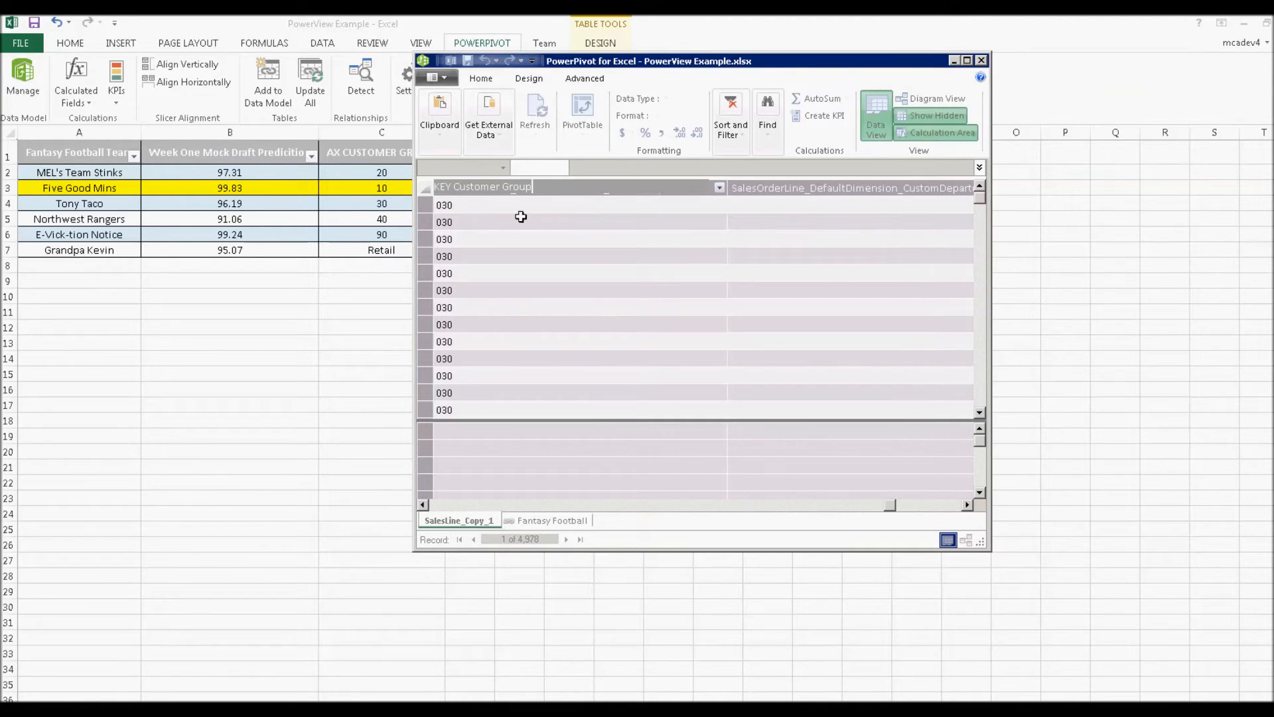
# Create a relationship from KEY Customer Group to Fantasy Football's AX CUSTOMER GROUP and close PowerPivot.
pyautogui.rightClick(483, 187)
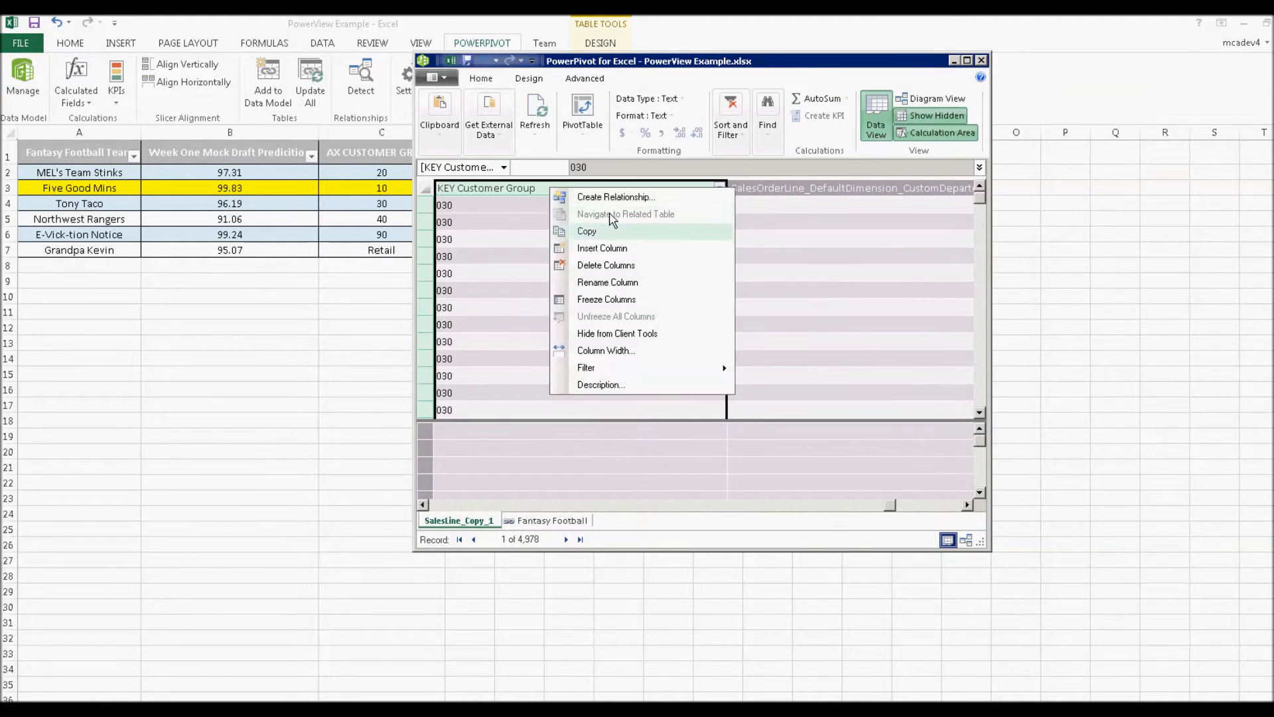
pyautogui.click(616, 197)
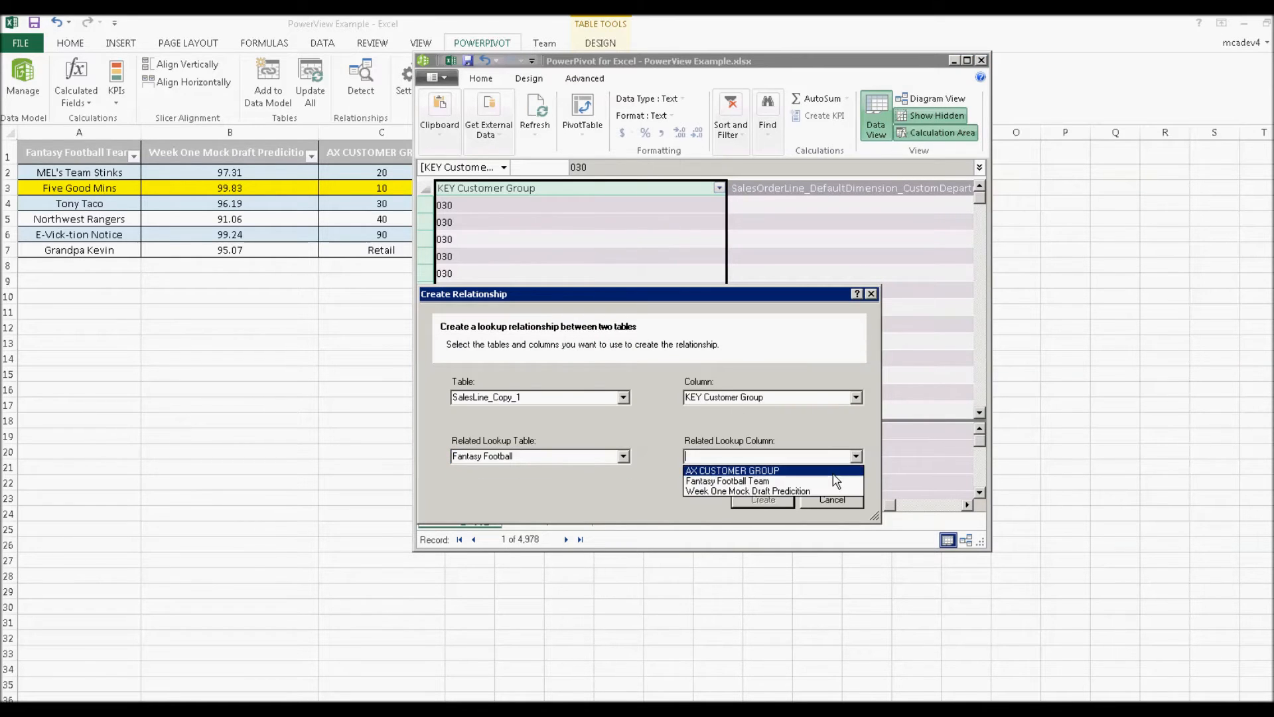
pyautogui.click(732, 470)
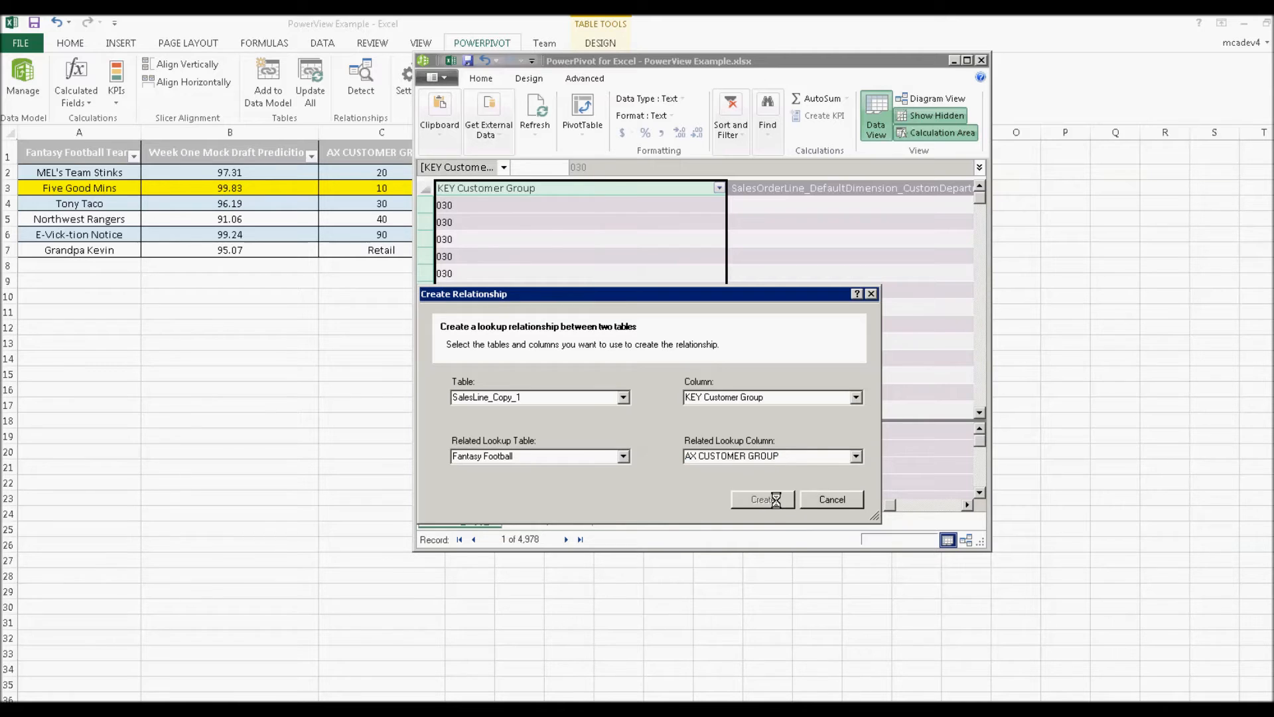
pyautogui.click(762, 499)
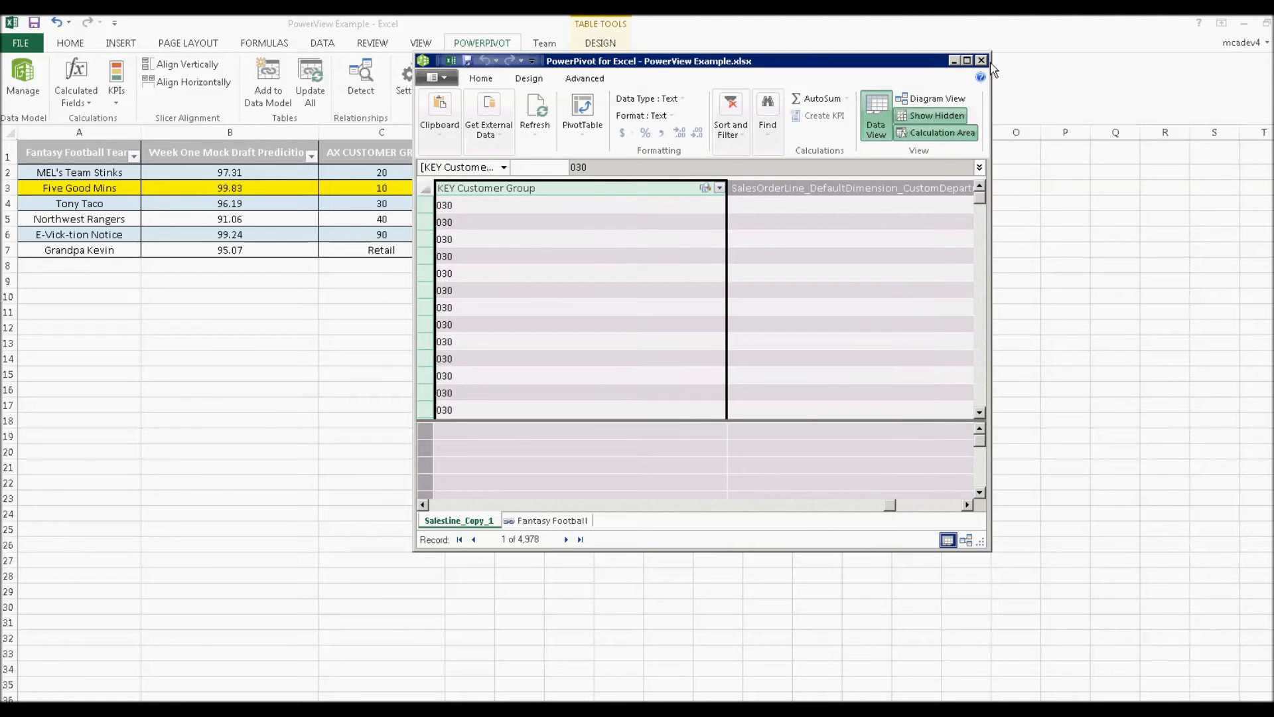
pyautogui.click(980, 60)
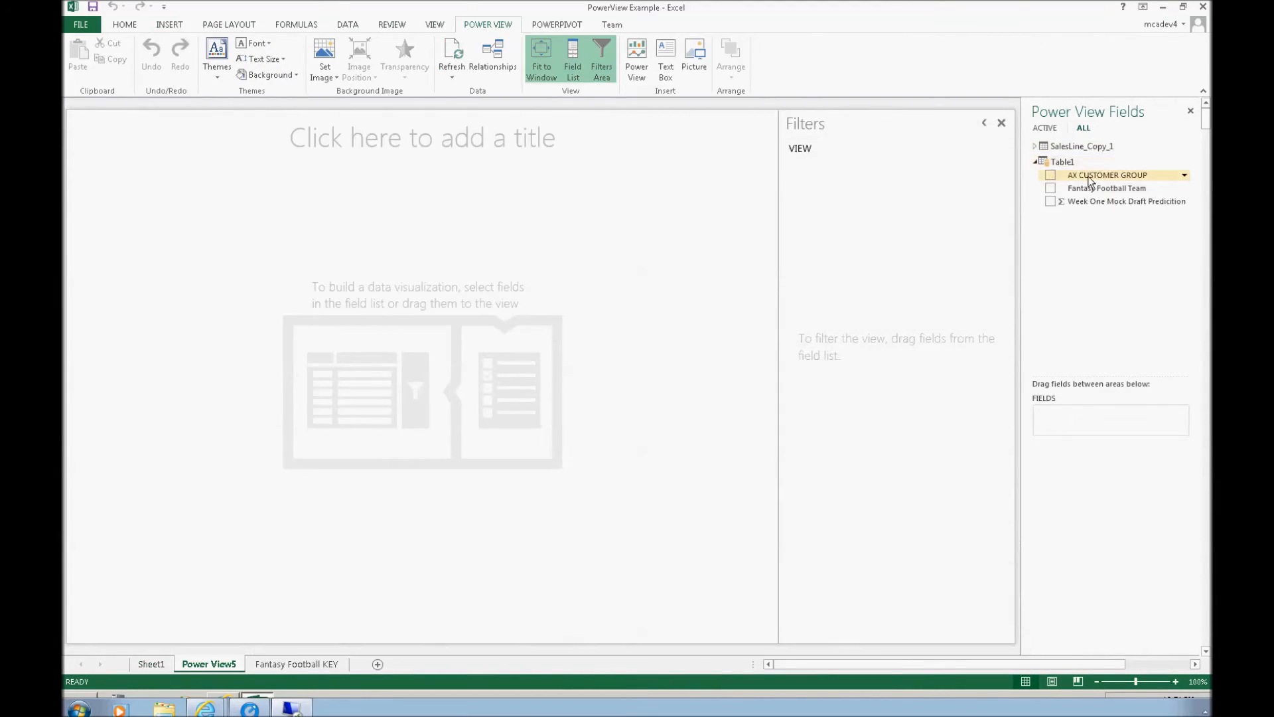
# Add AX CUSTOMER GROUP and team fields, then convert the mock draft prediction table to a clustered column chart.
pyautogui.click(1051, 175)
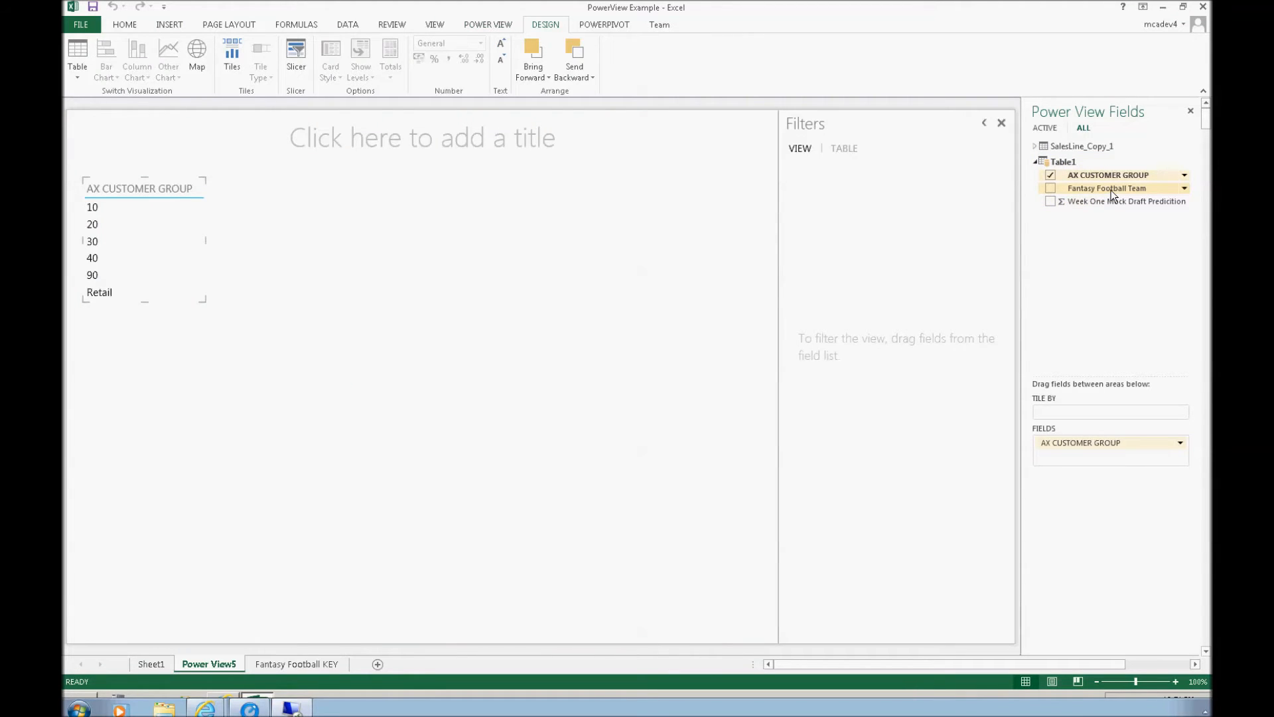
pyautogui.click(1051, 200)
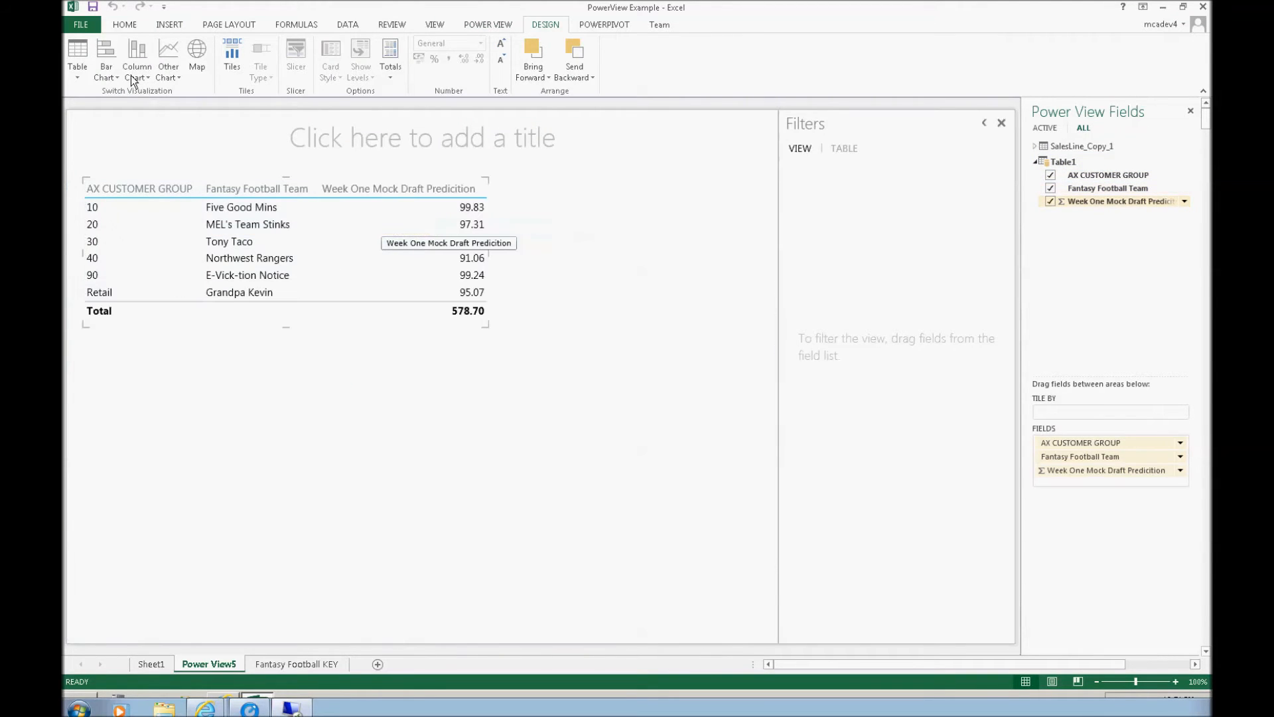
pyautogui.click(106, 57)
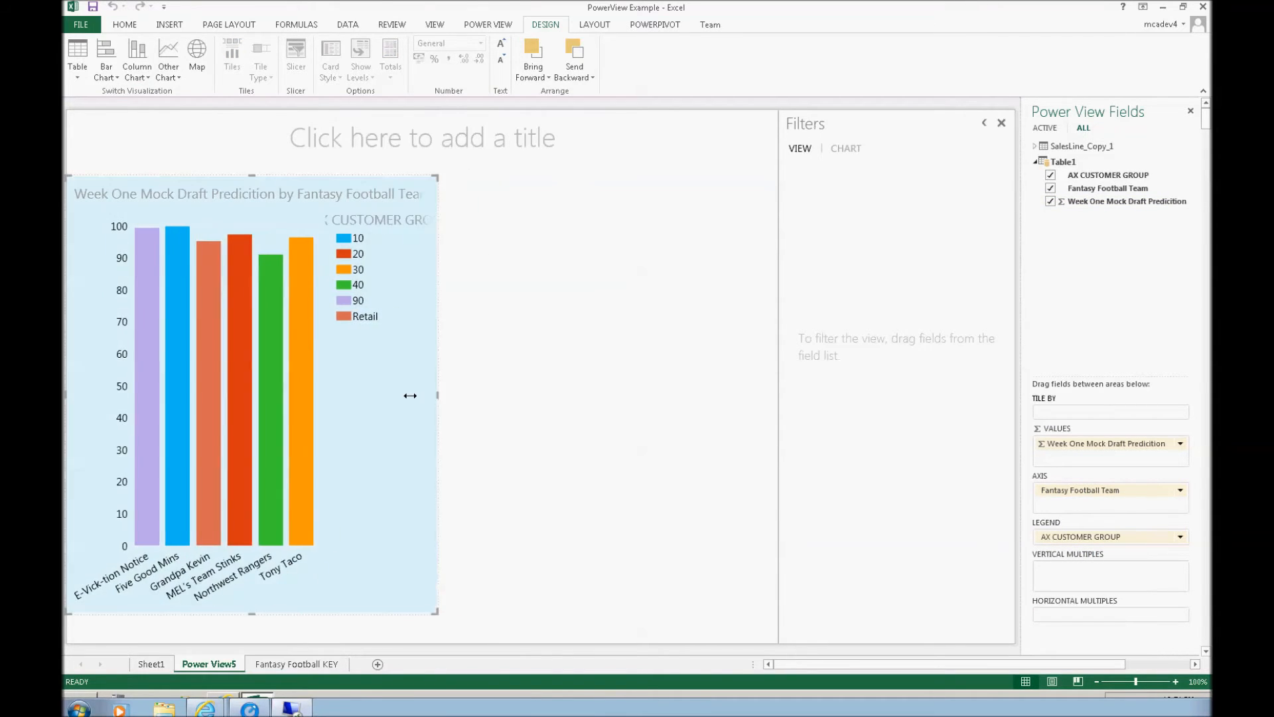
pyautogui.click(487, 24)
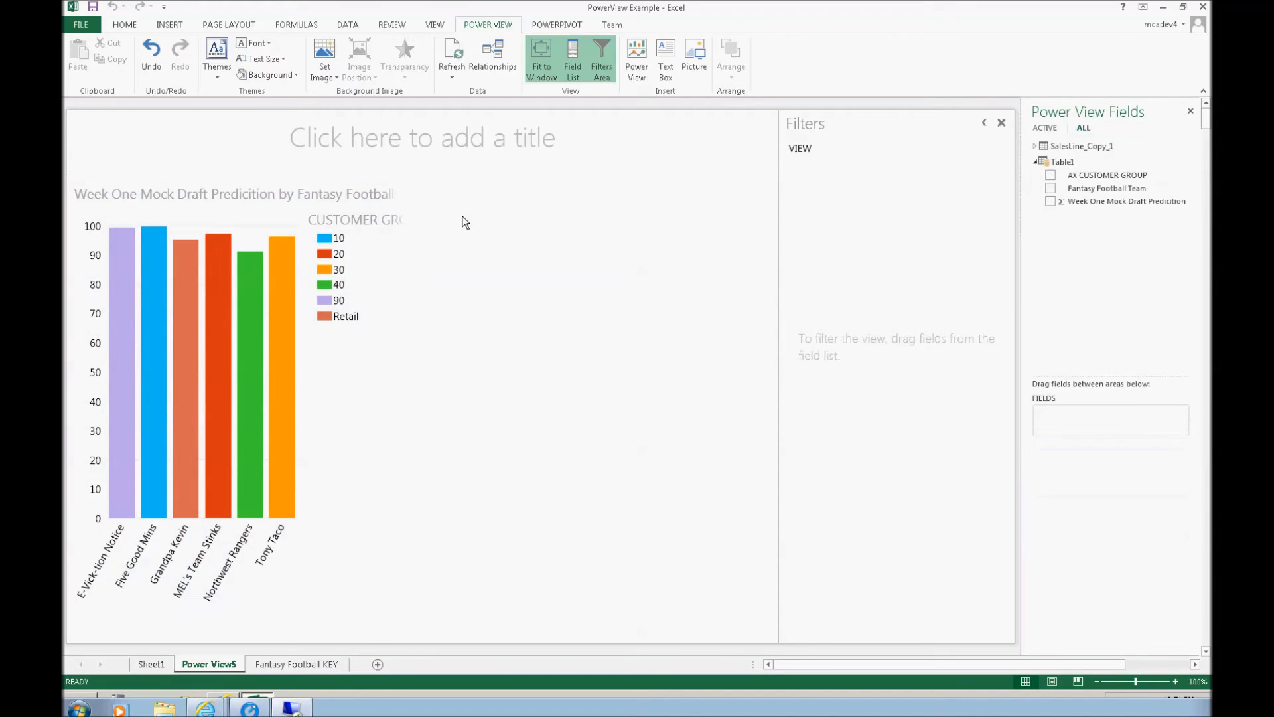
# Build a new table of AX CUSTOMER GROUP, Fantasy Football Team and SalesOrderLine_LineAmount.
pyautogui.click(1051, 176)
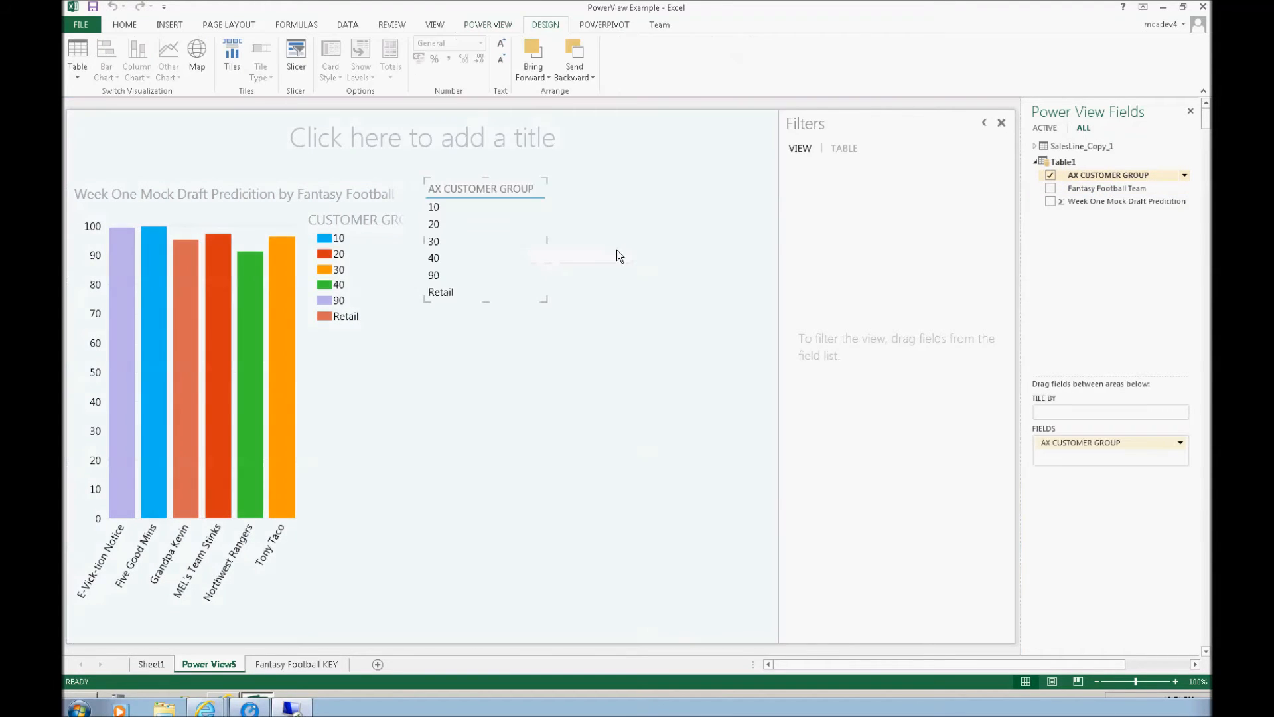
pyautogui.click(1051, 187)
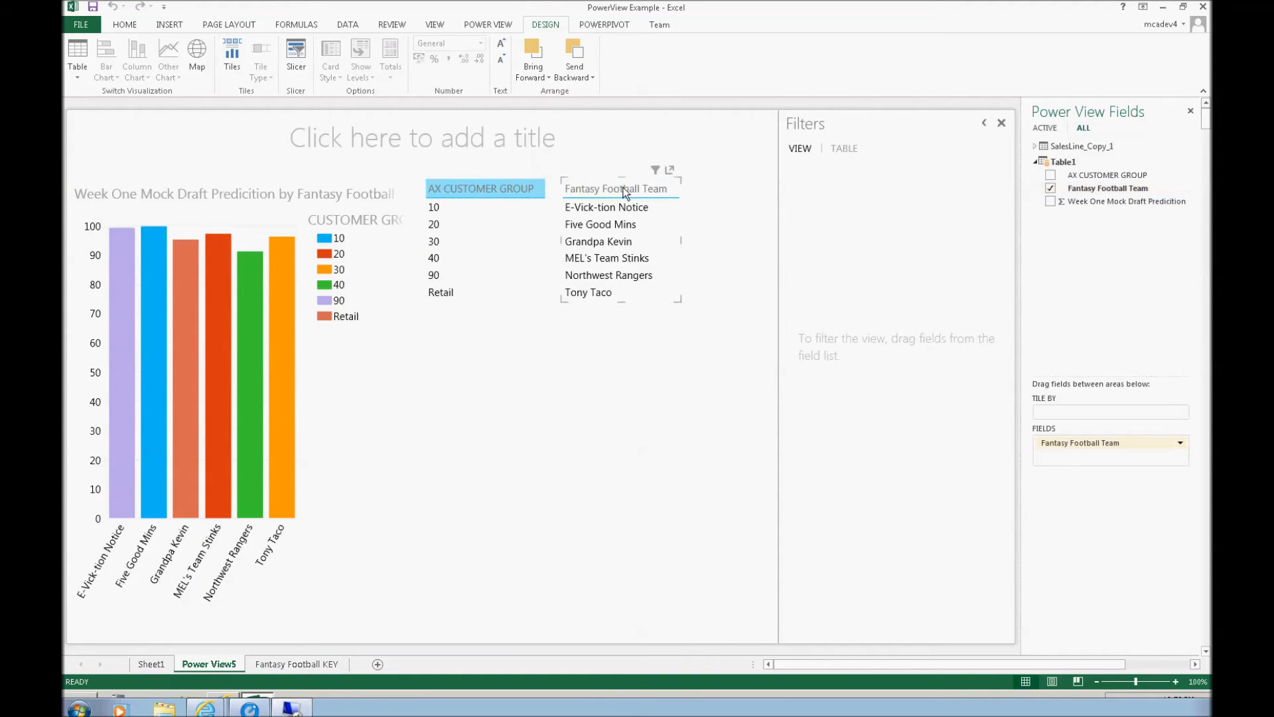
pyautogui.click(1051, 175)
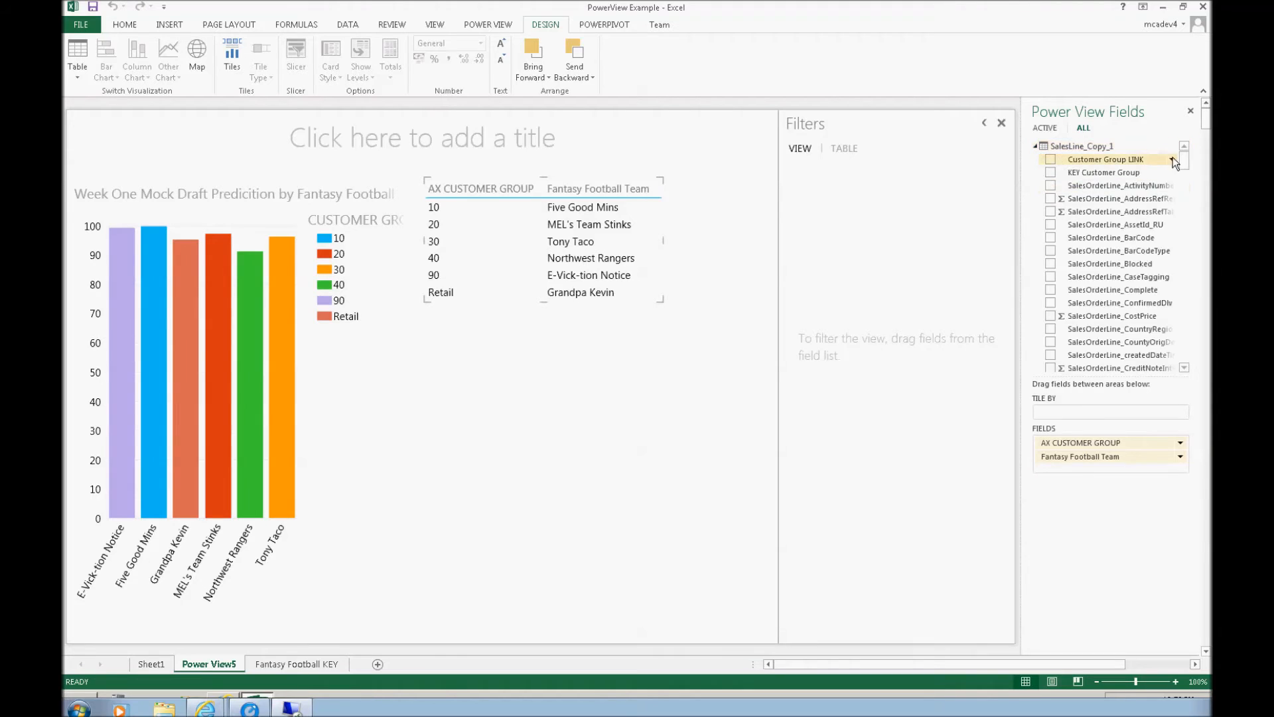
pyautogui.scroll(-3)
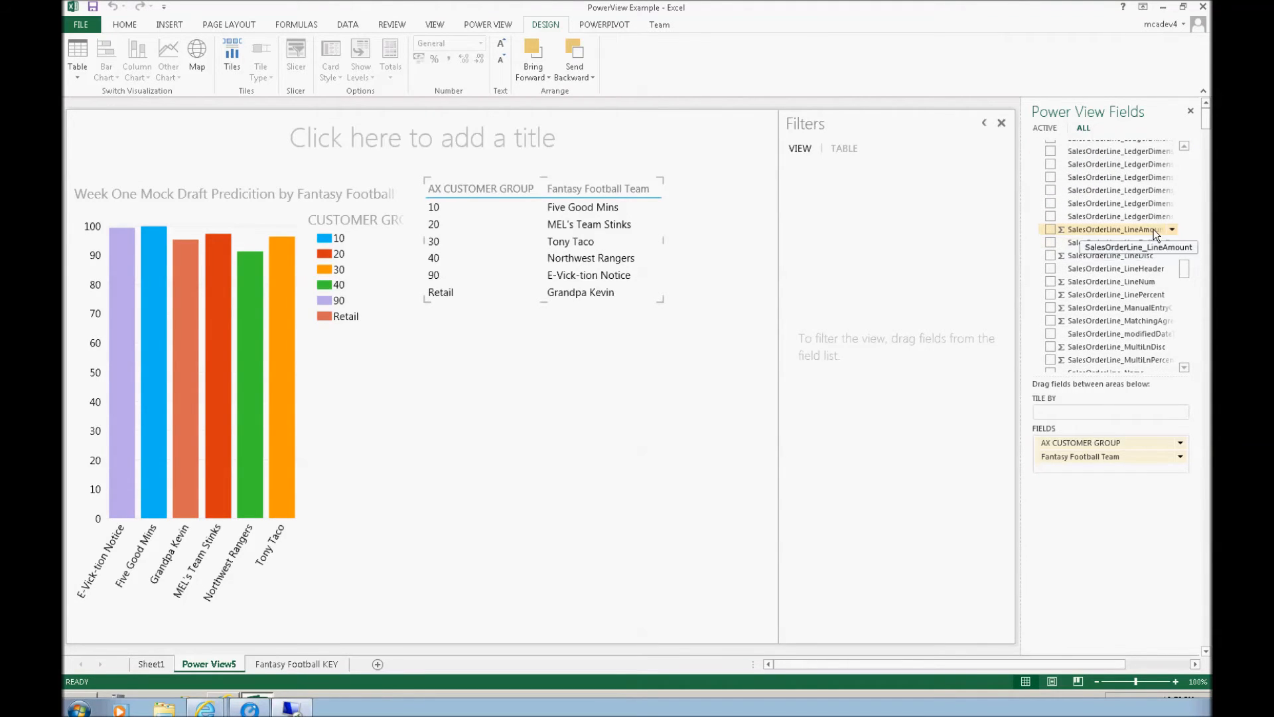
pyautogui.click(1051, 229)
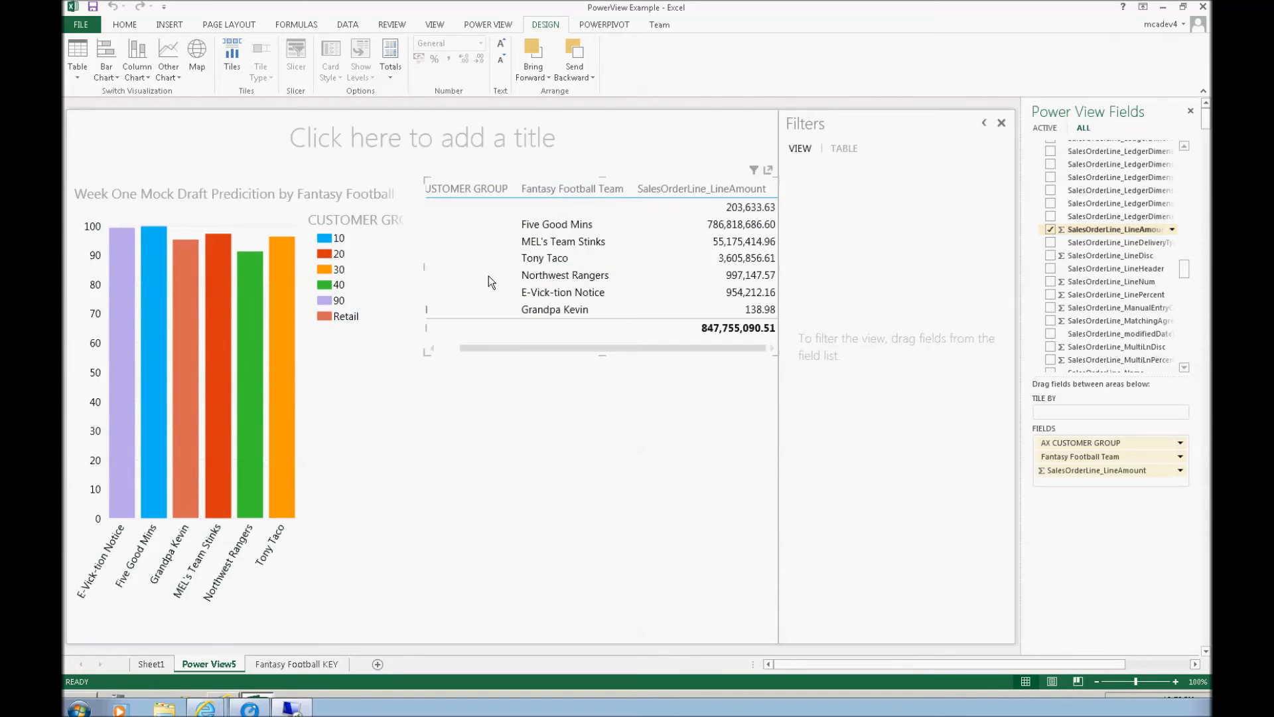
# Convert the sales amount table into a column chart beside the prediction chart.
pyautogui.click(137, 60)
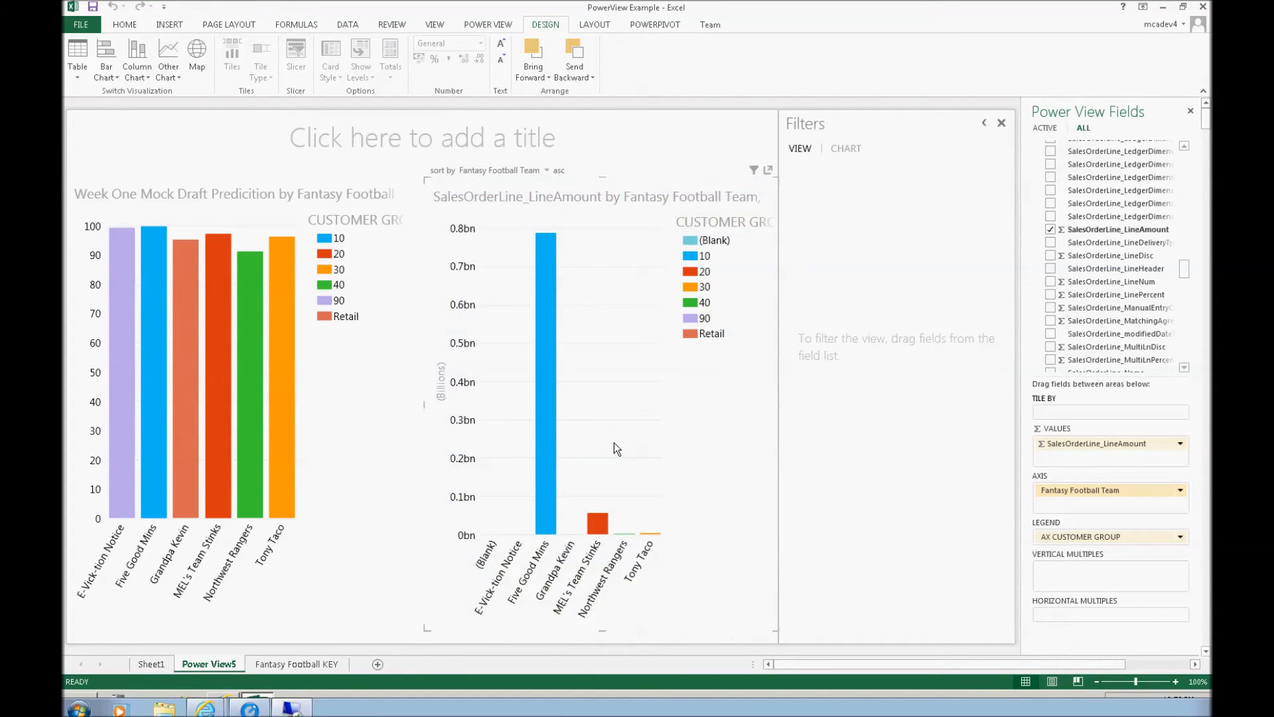
pyautogui.click(487, 23)
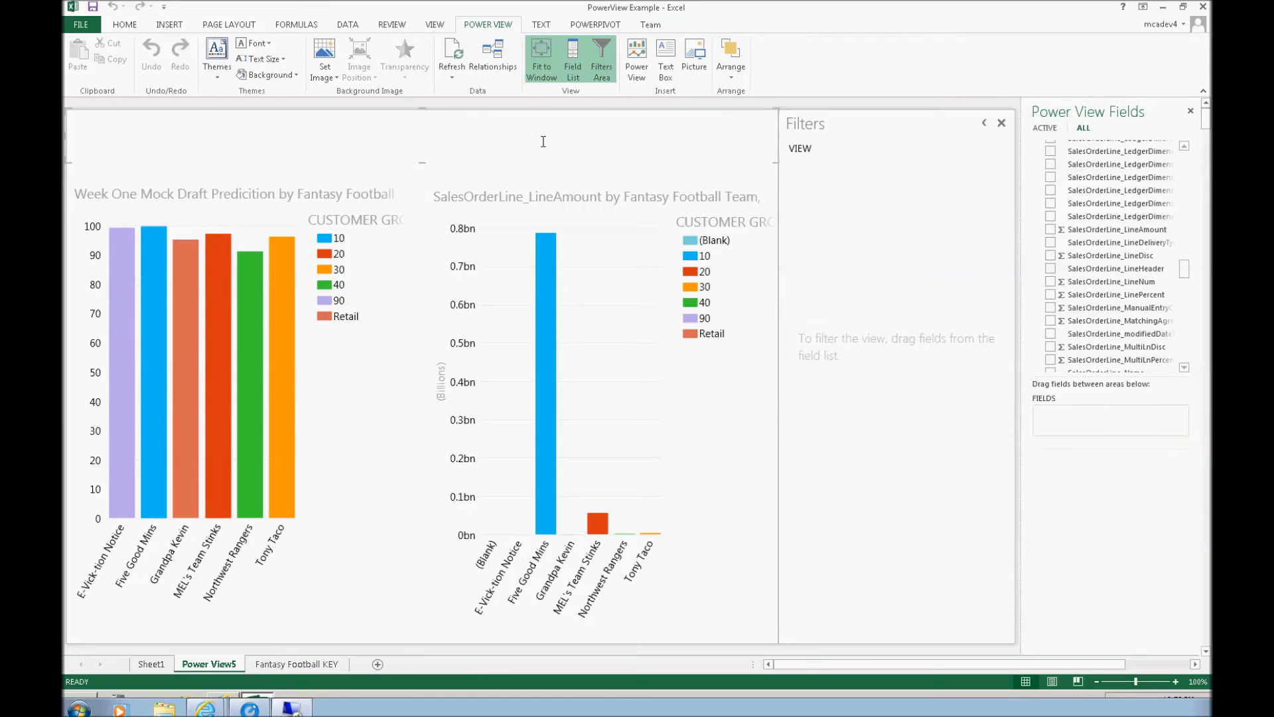
# Type the report title 'Fantasy Football vs. Customer Sales'.
pyautogui.write('Fantasy Football vs. G')
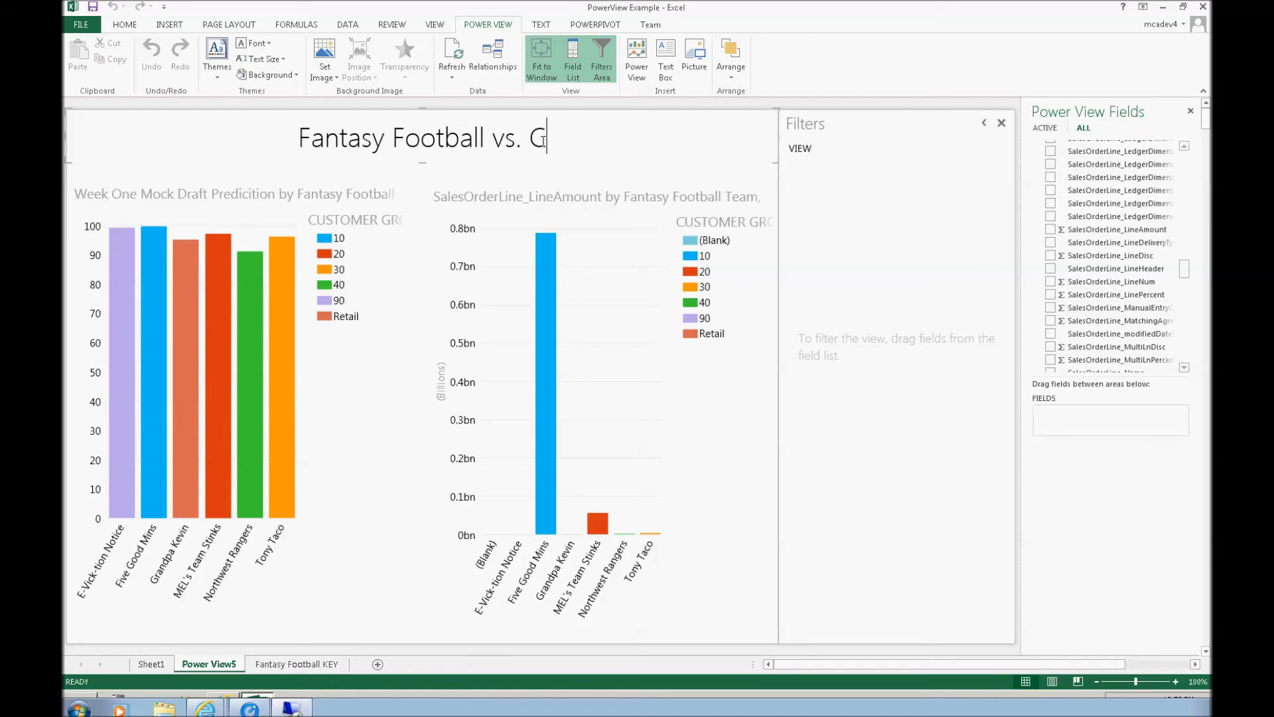
pyautogui.write('ustomer Sales')
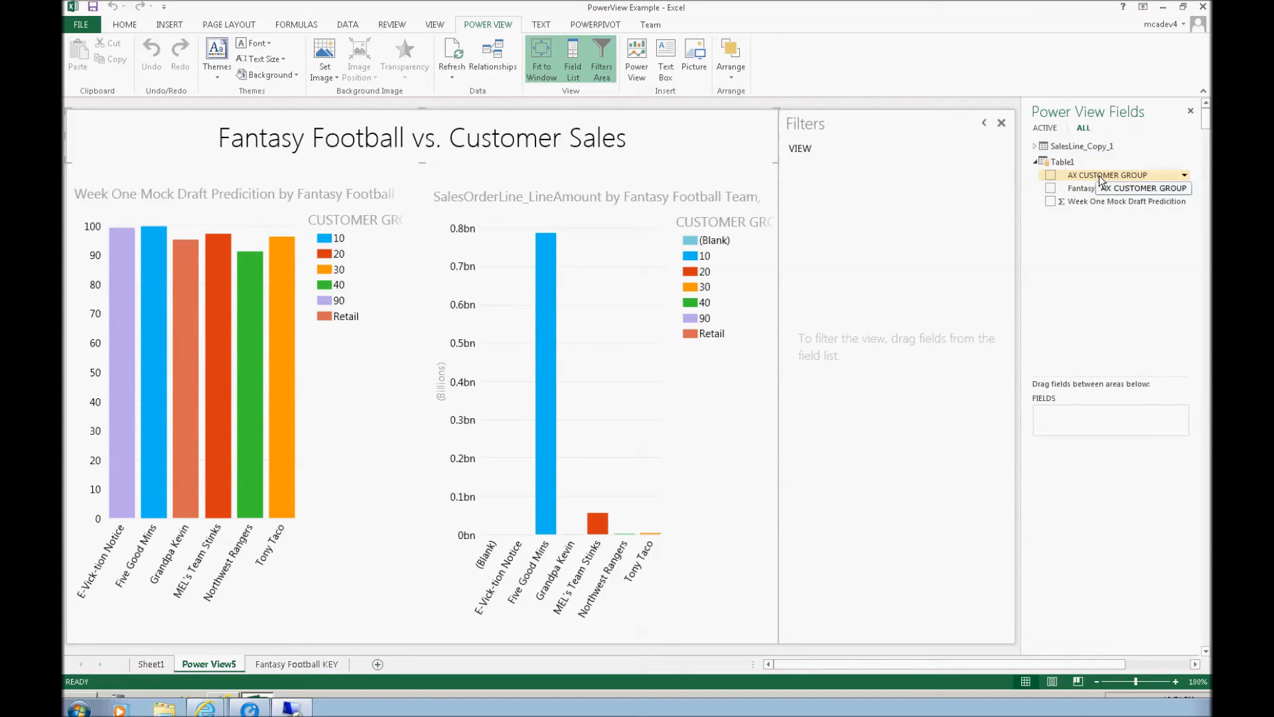
# Filter the view by Fantasy Football Team, ticking several teams, then clear it so both charts stay unfiltered.
pyautogui.click(1052, 187)
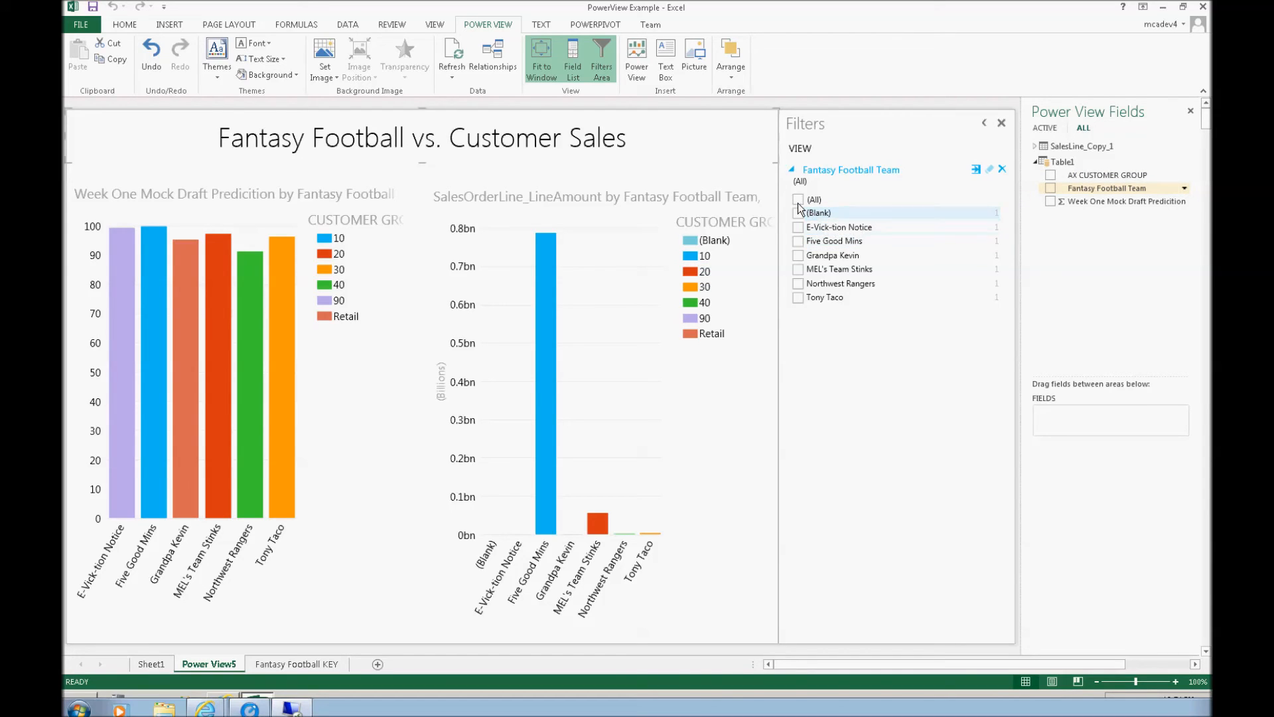
pyautogui.click(798, 255)
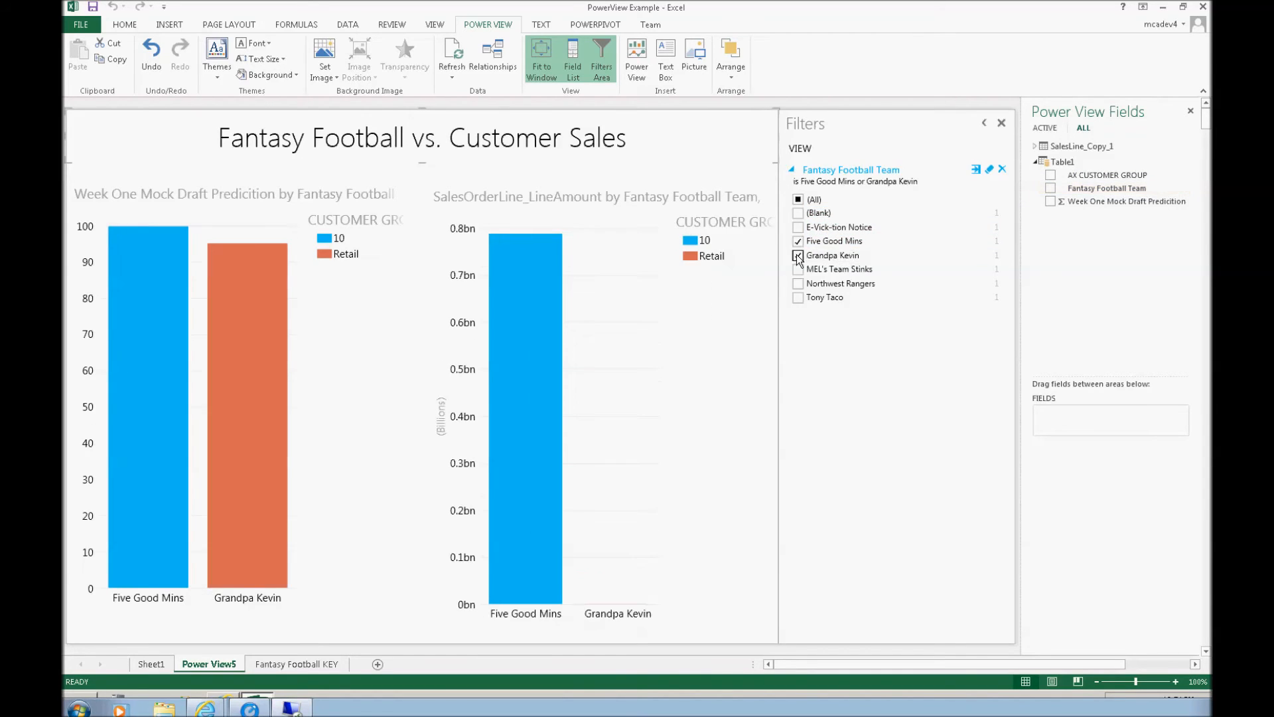
pyautogui.click(798, 255)
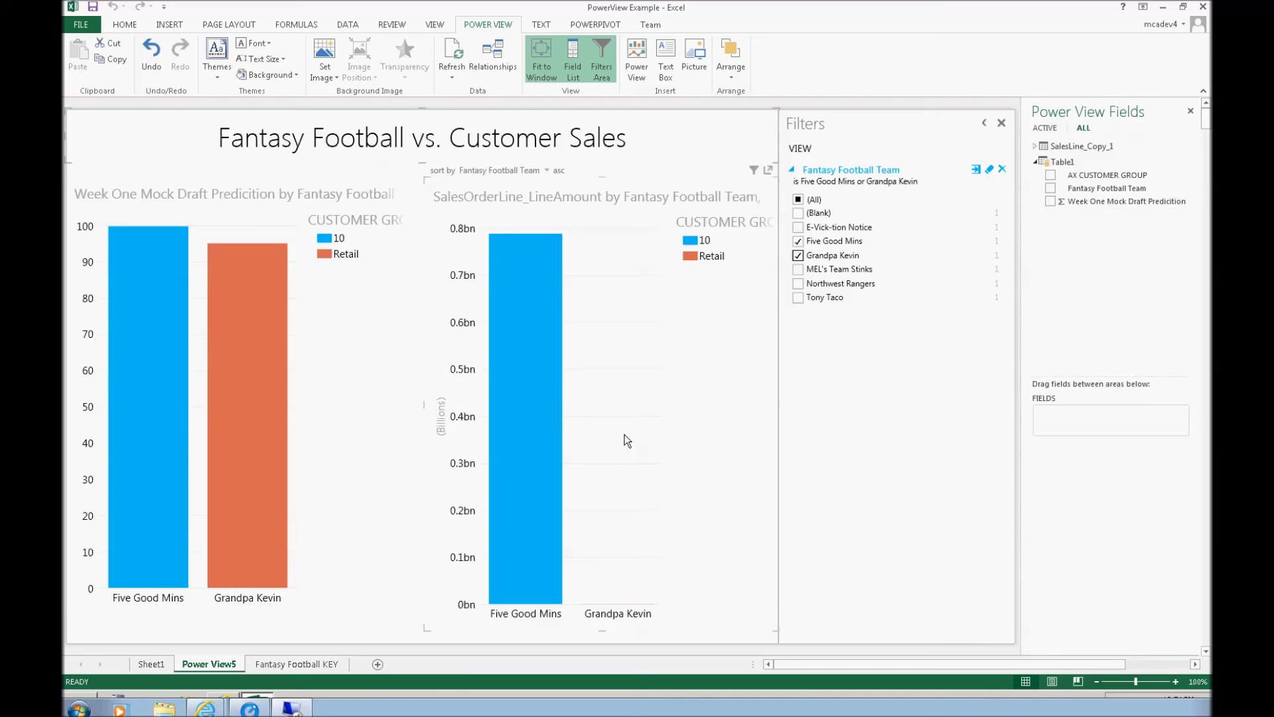
pyautogui.click(797, 269)
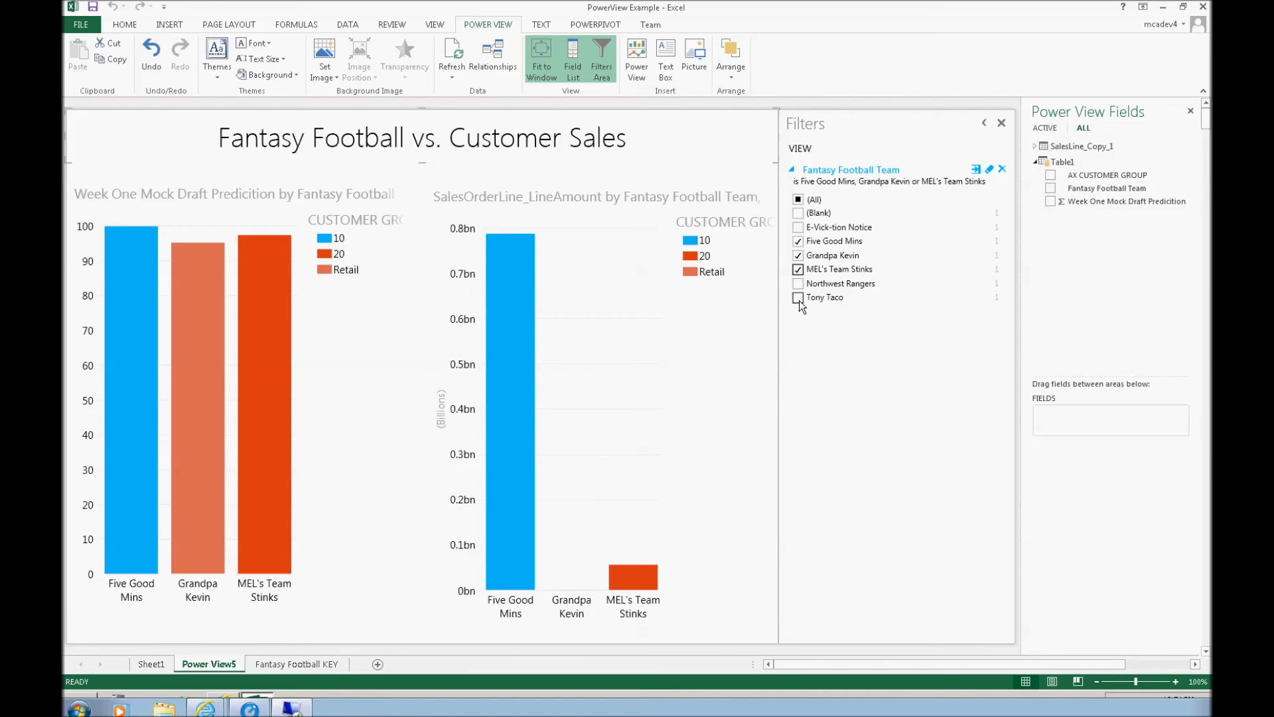
pyautogui.click(798, 297)
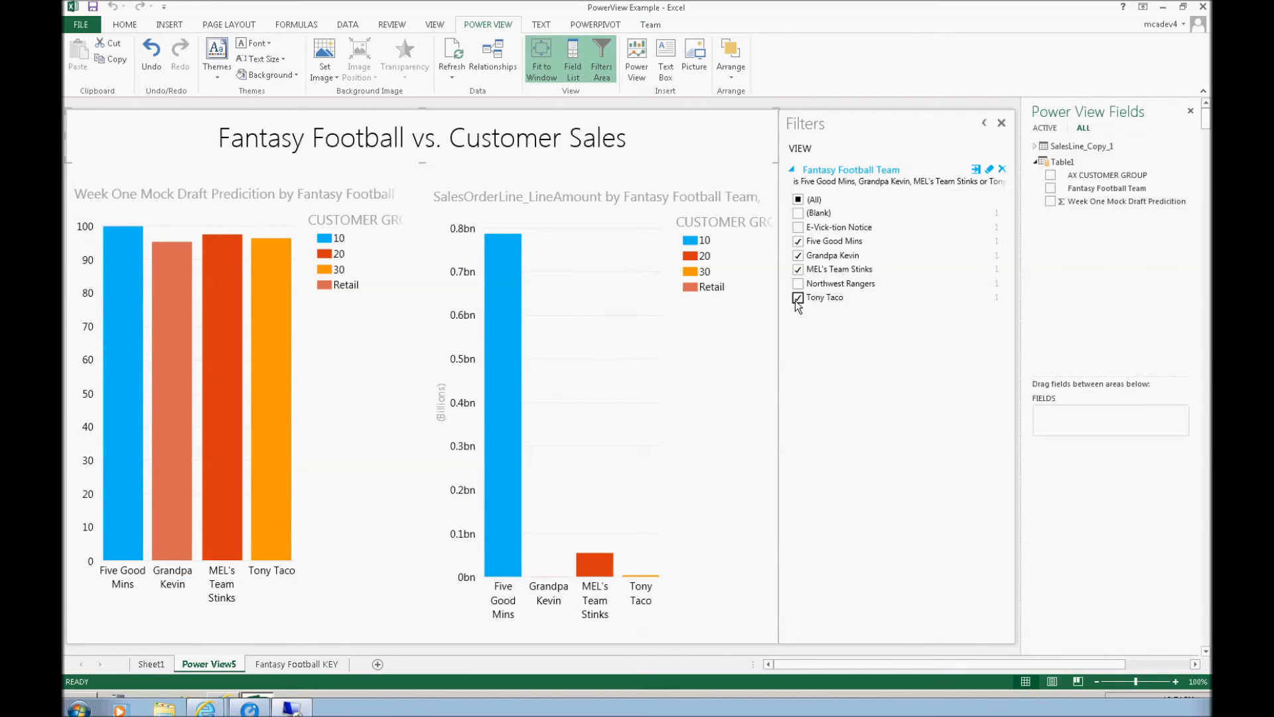
pyautogui.click(797, 297)
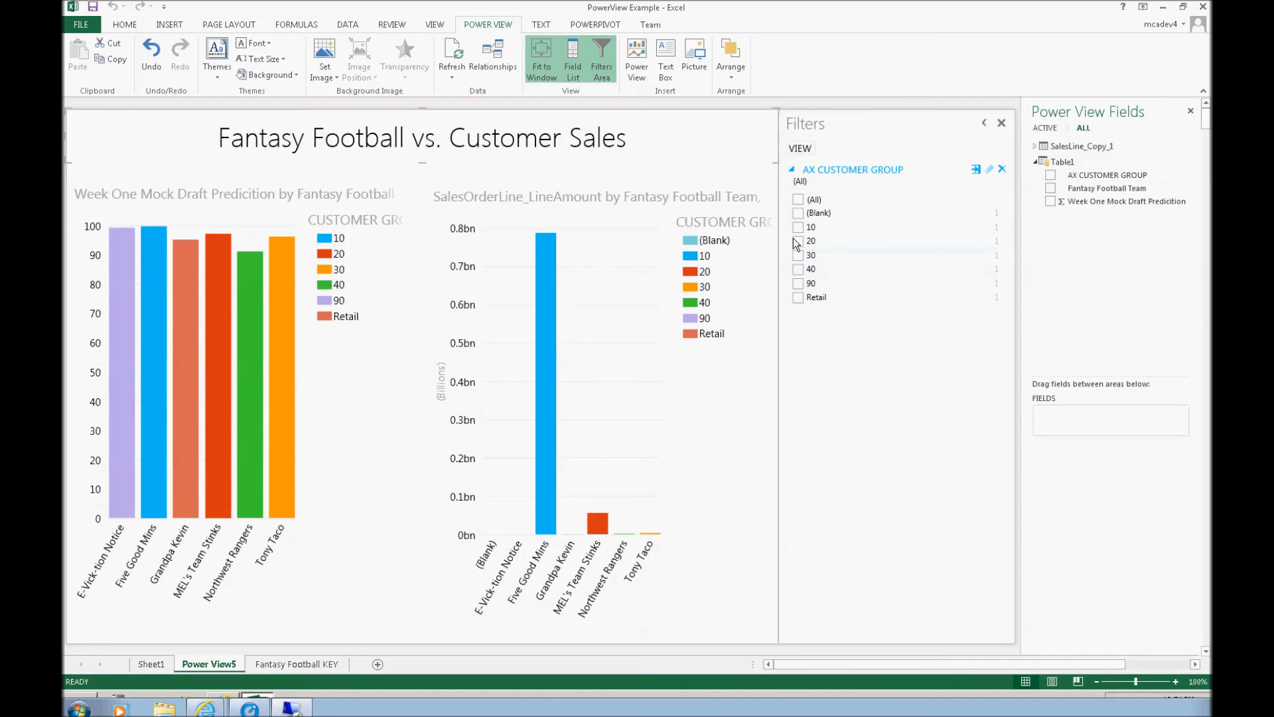
pyautogui.click(798, 269)
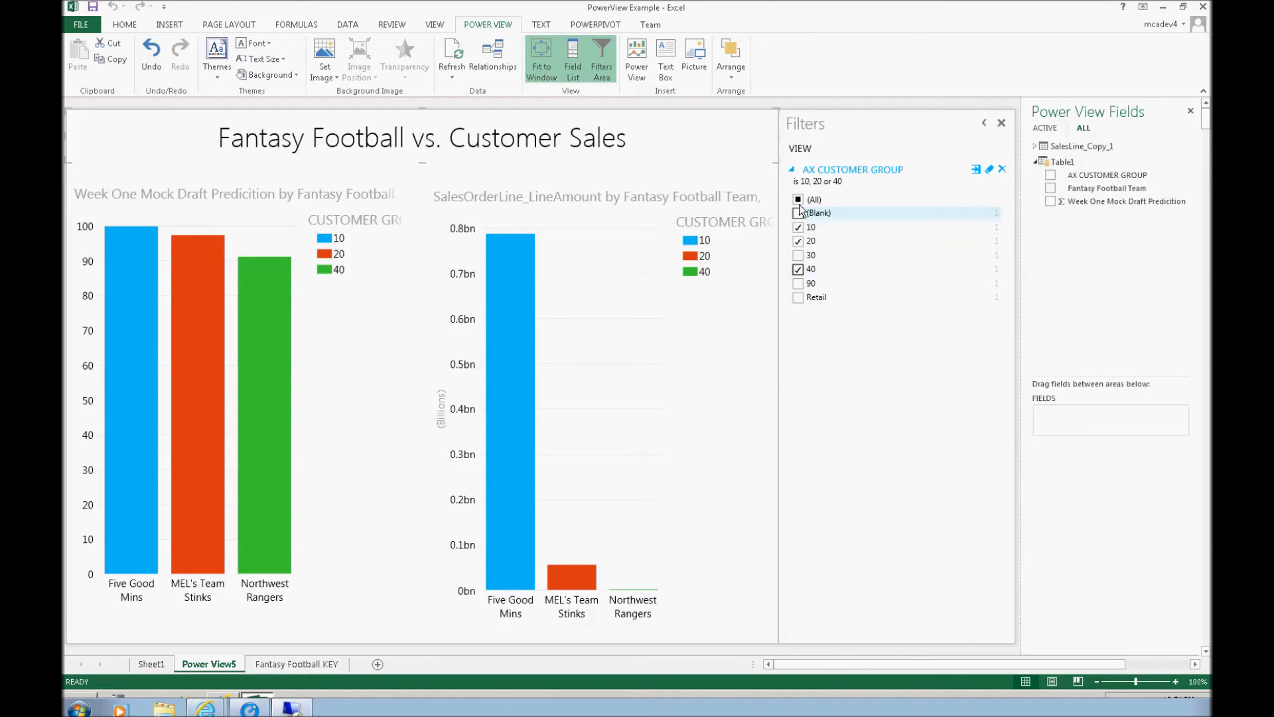
pyautogui.click(797, 199)
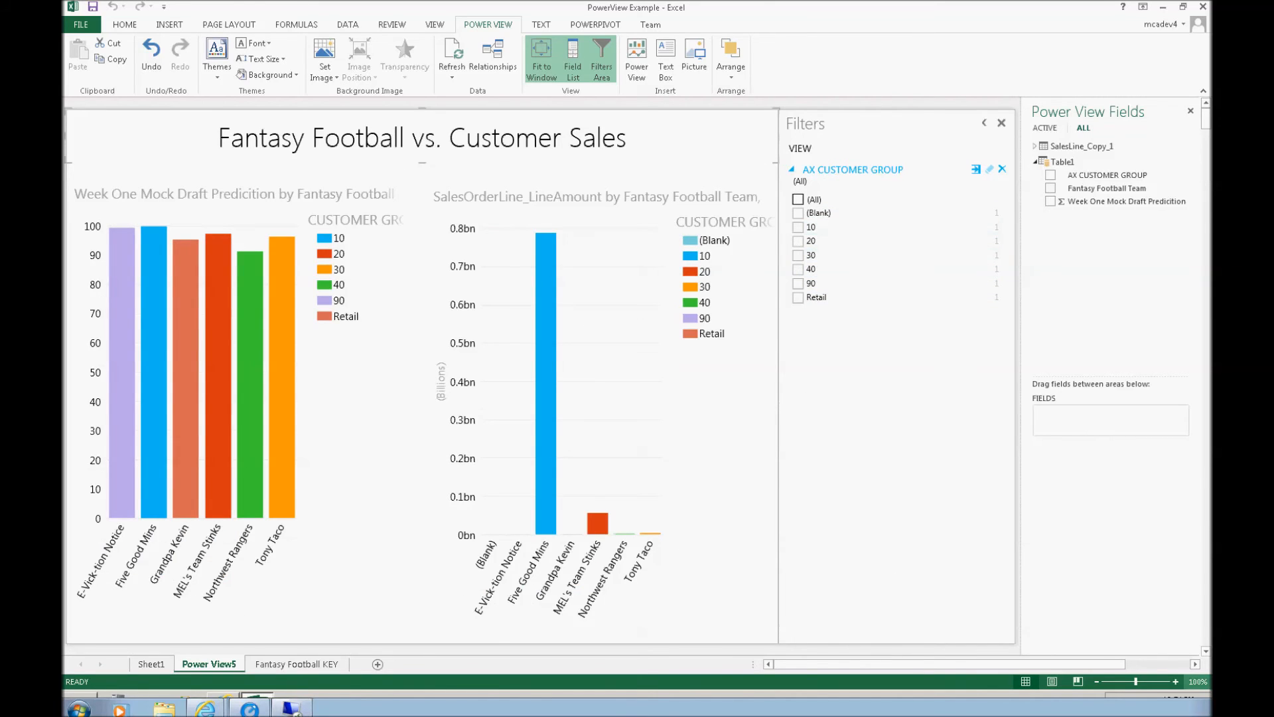
pyautogui.click(1183, 654)
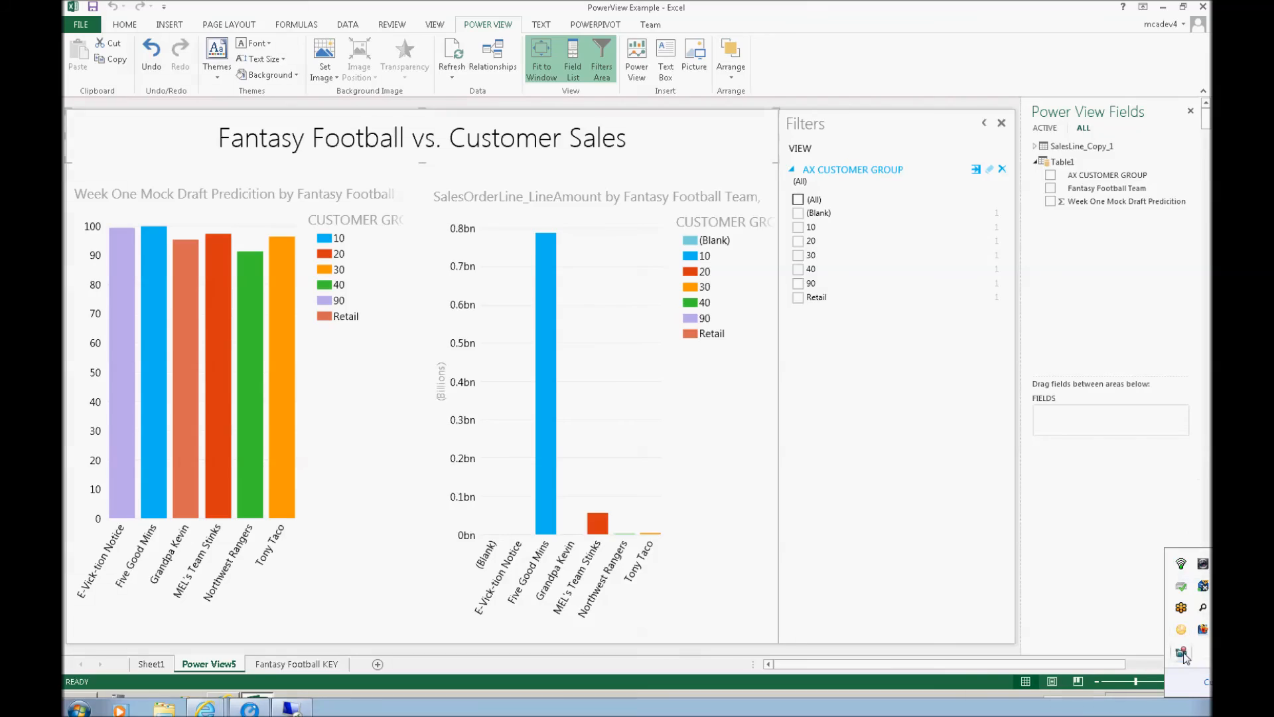